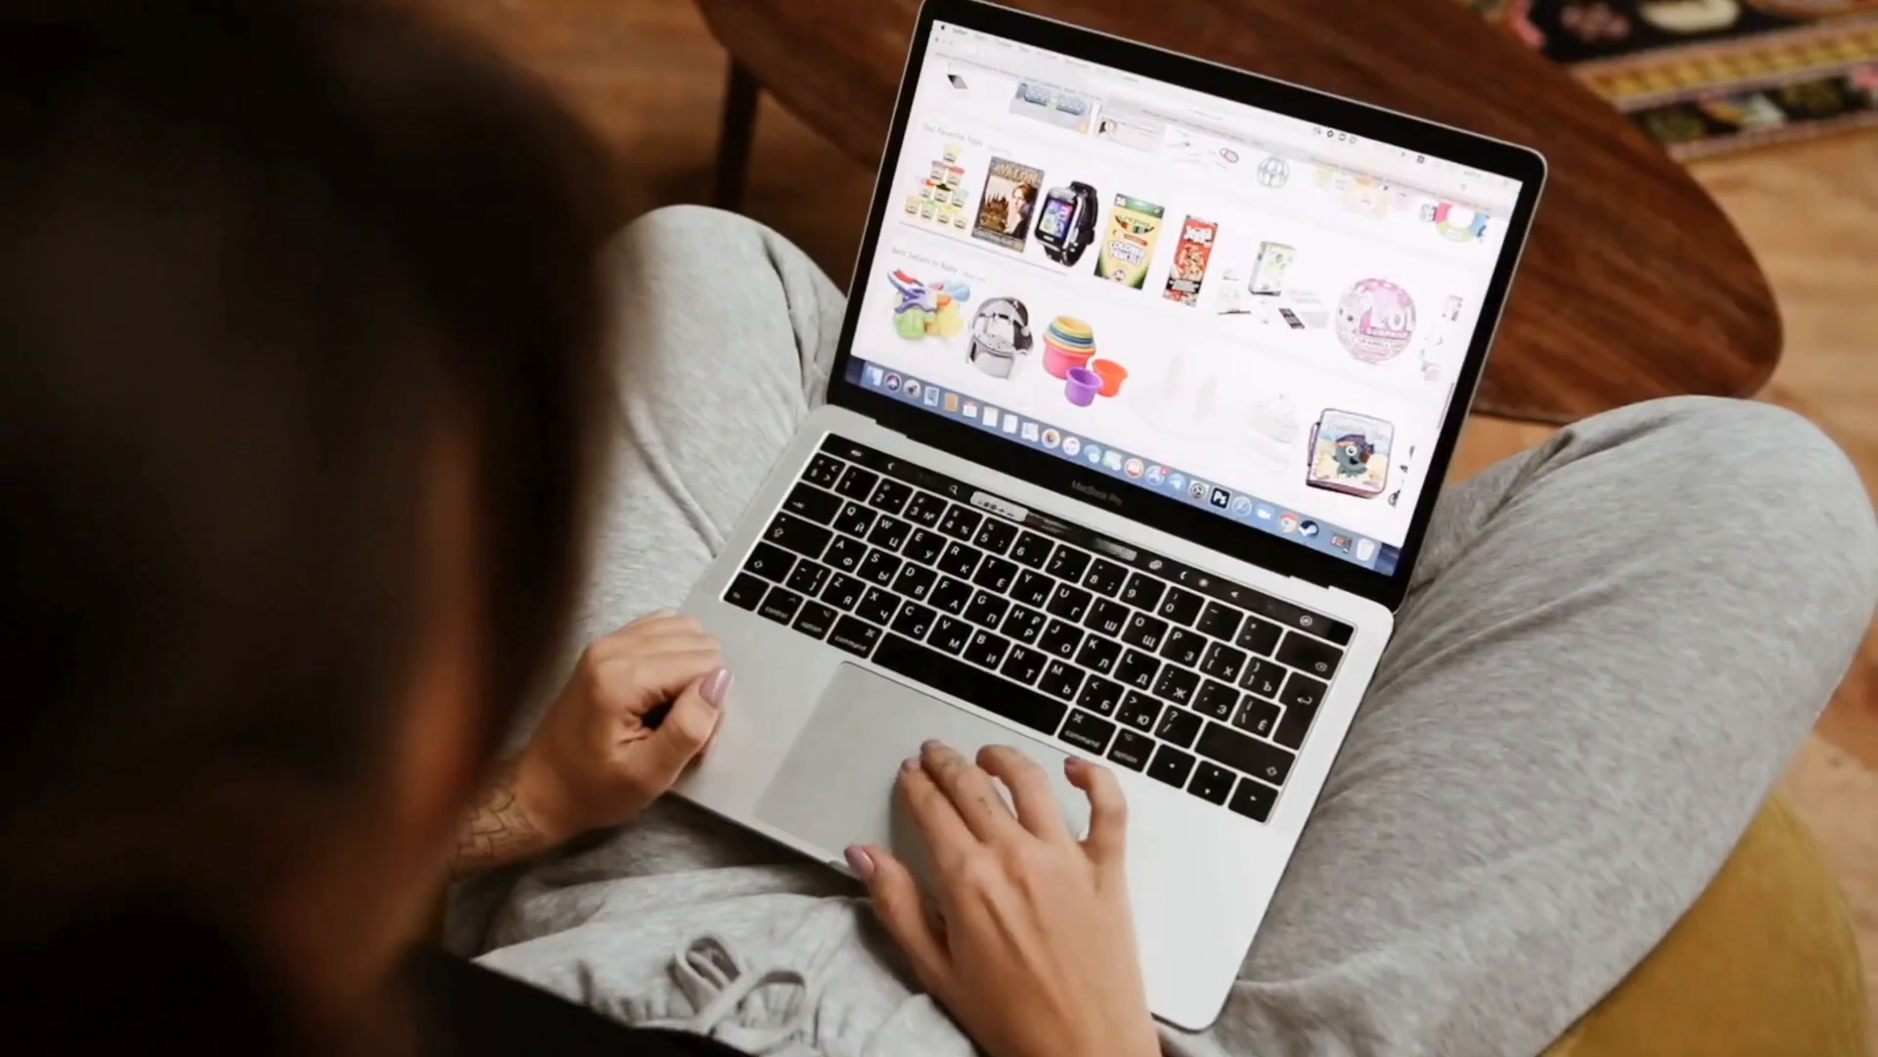
Scroll the Seaside Resort home page, then preview its Rooms and Contact pages.
{"action": "scroll", "scroll_direction": "down", "scroll_amount": 3}
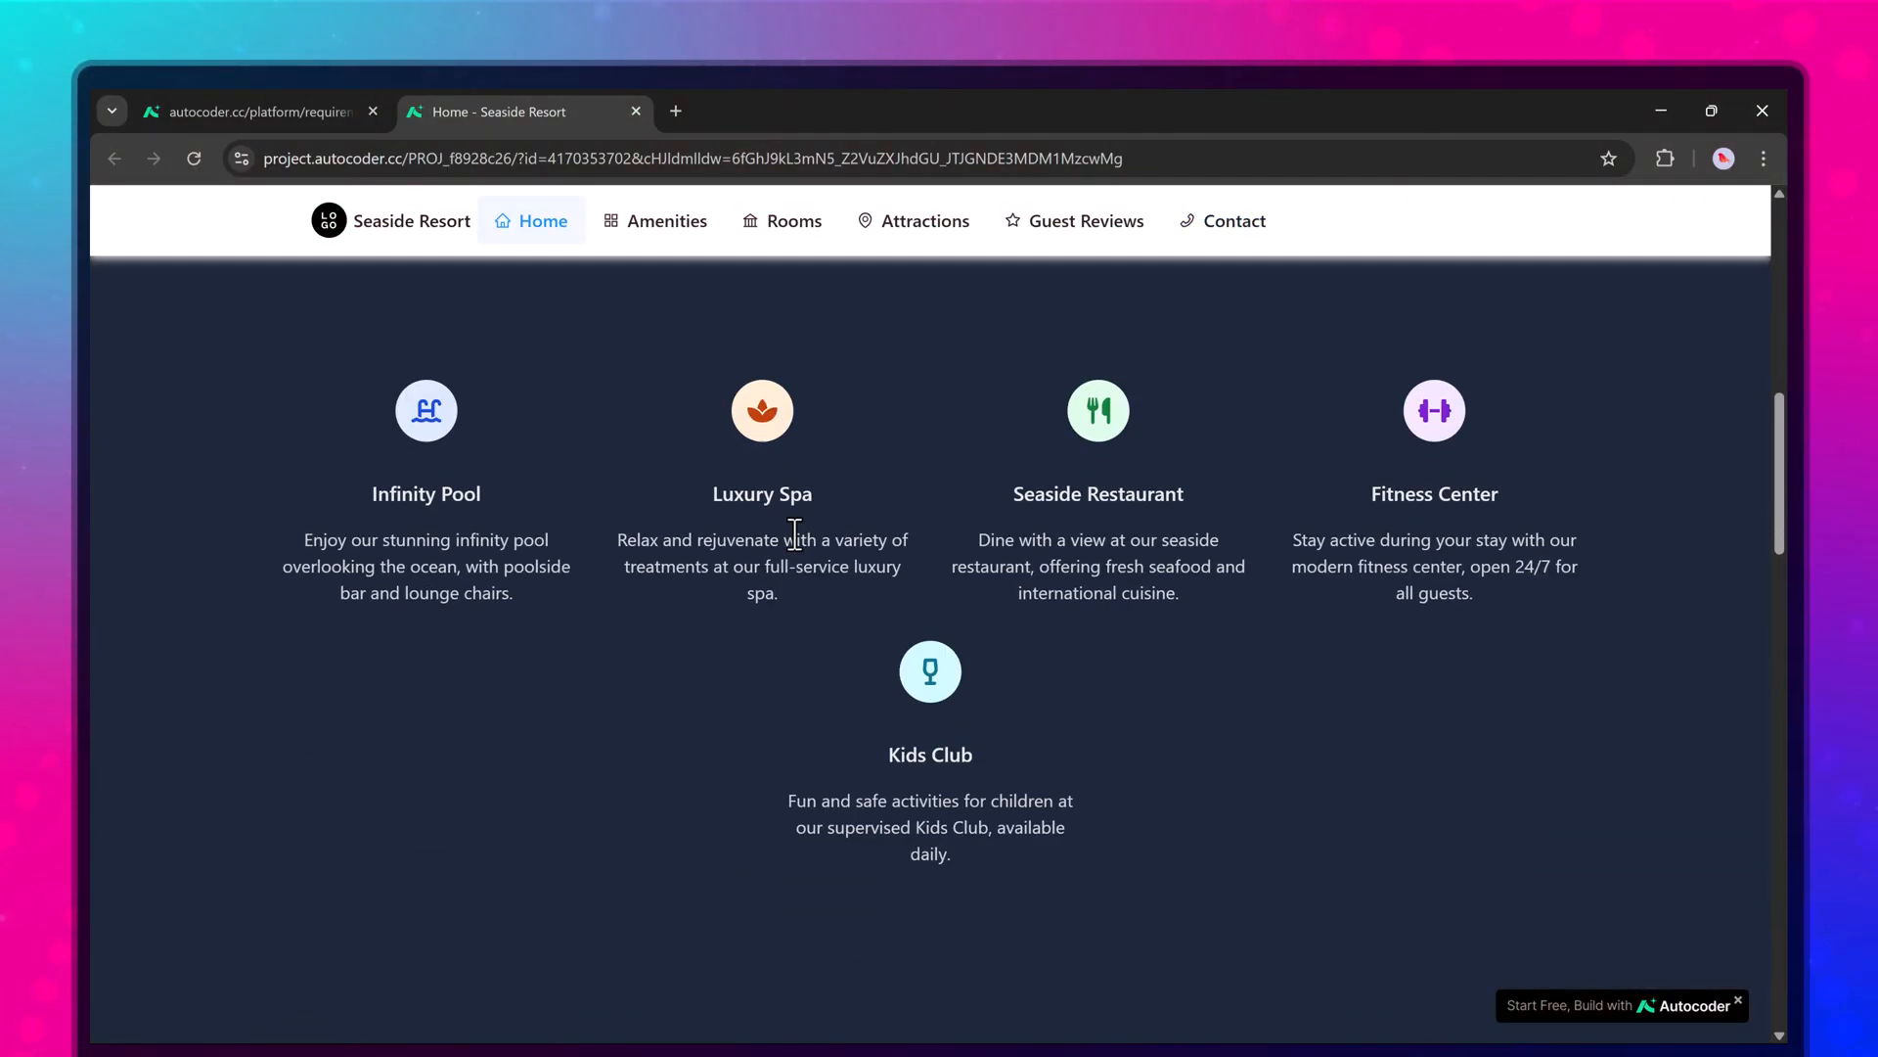
{"action": "scroll", "scroll_direction": "down", "scroll_amount": 3}
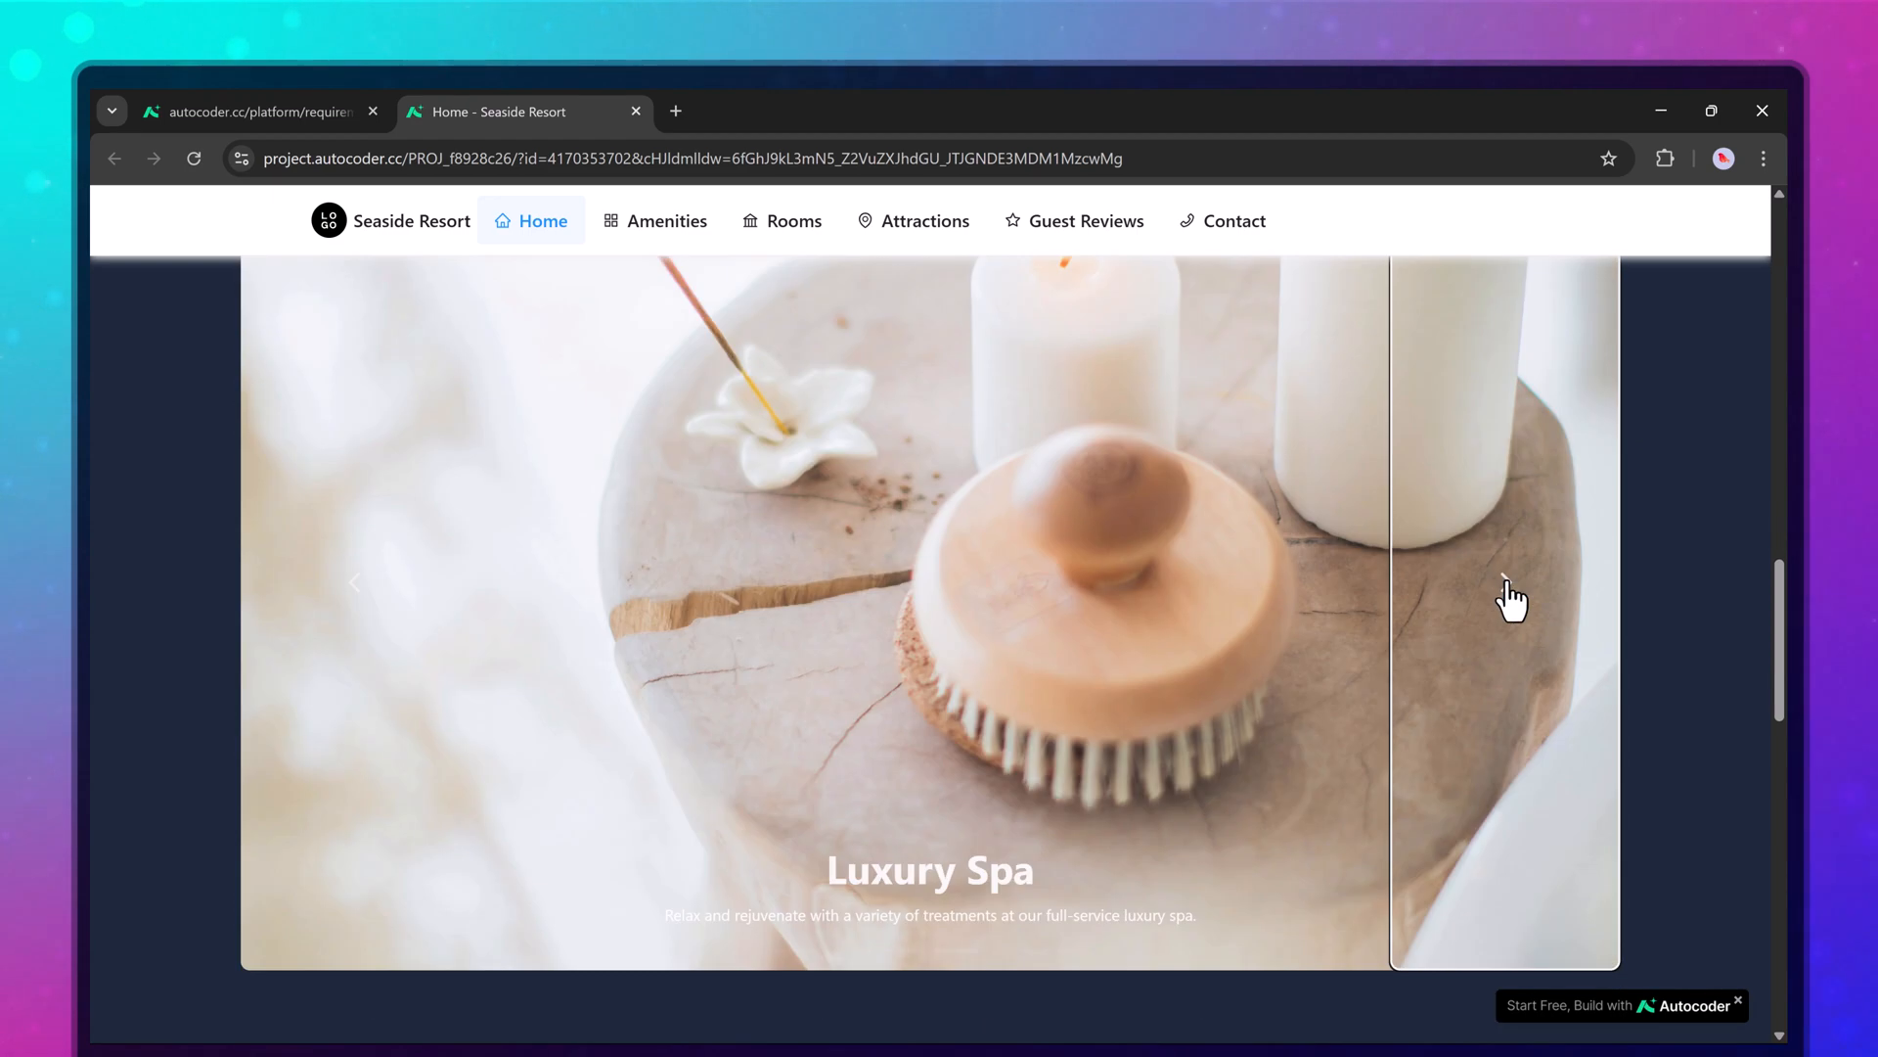
{"action": "scroll", "scroll_direction": "down", "scroll_amount": 3}
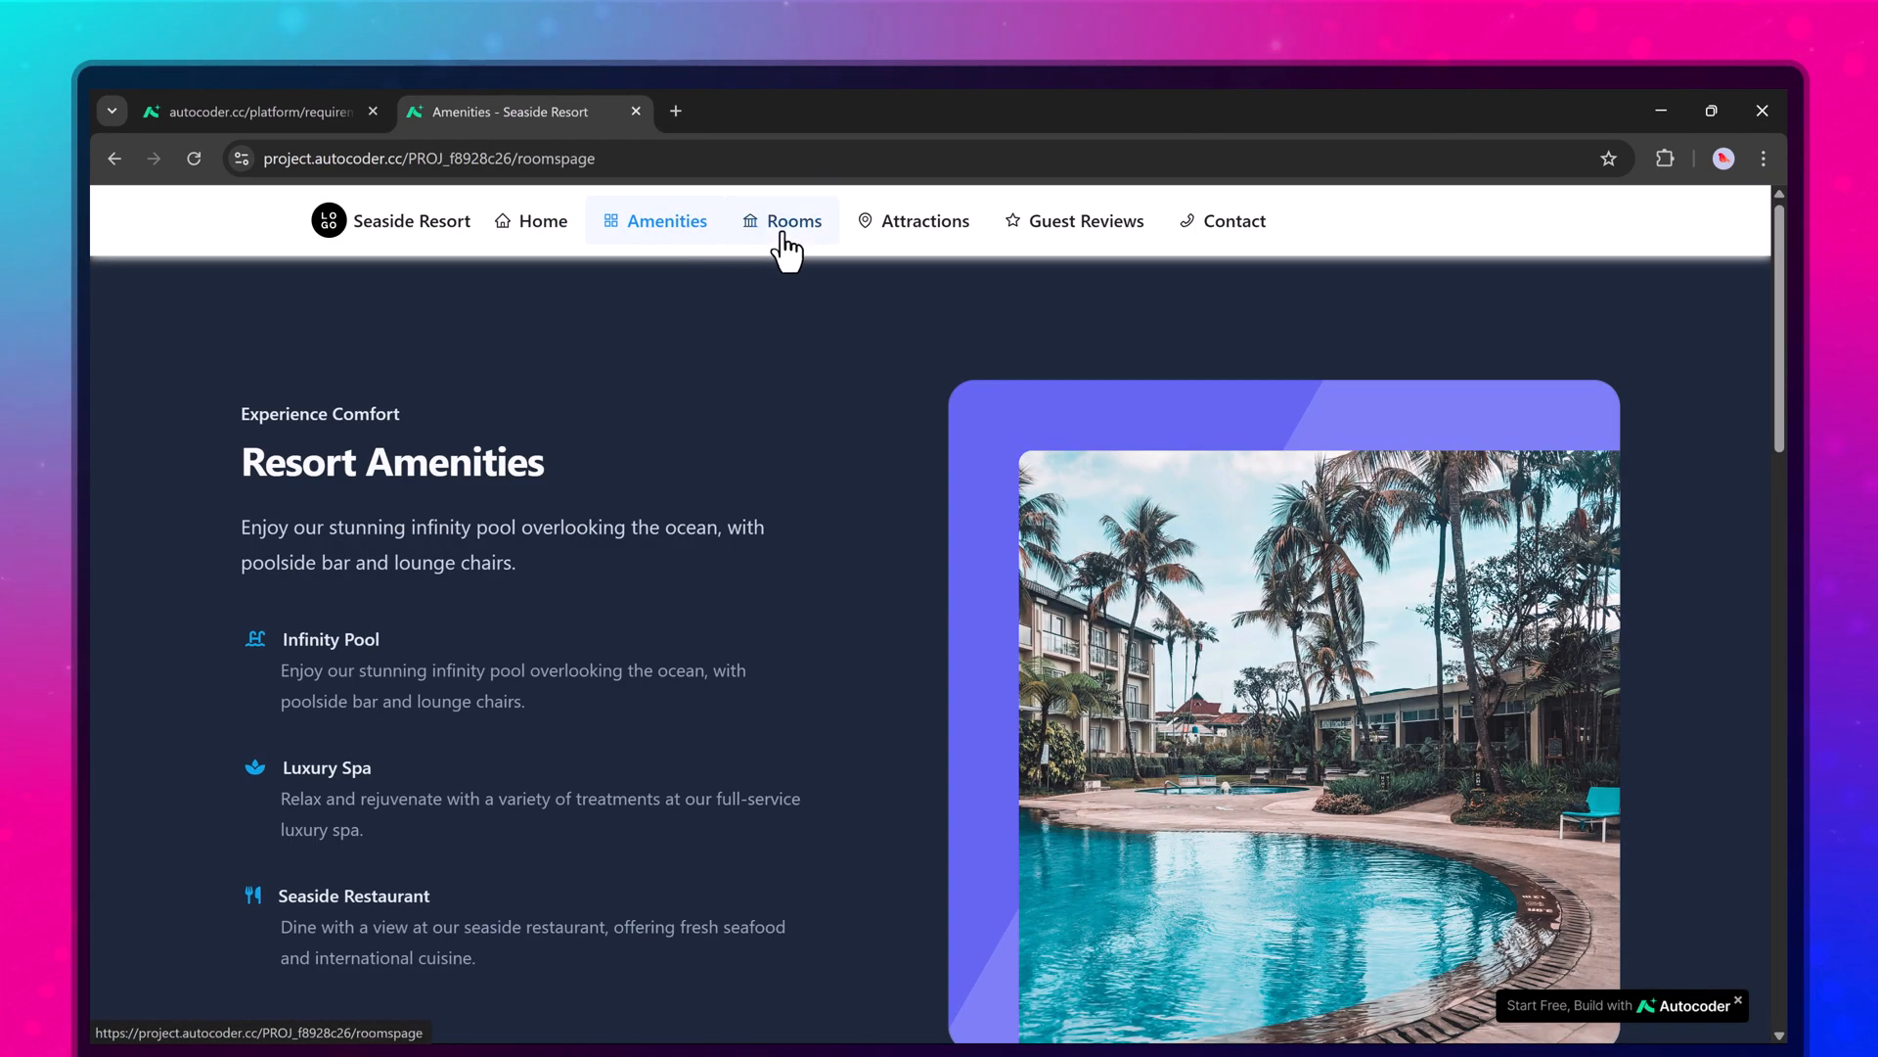
{"action": "left_click", "coordinate": [793, 221]}
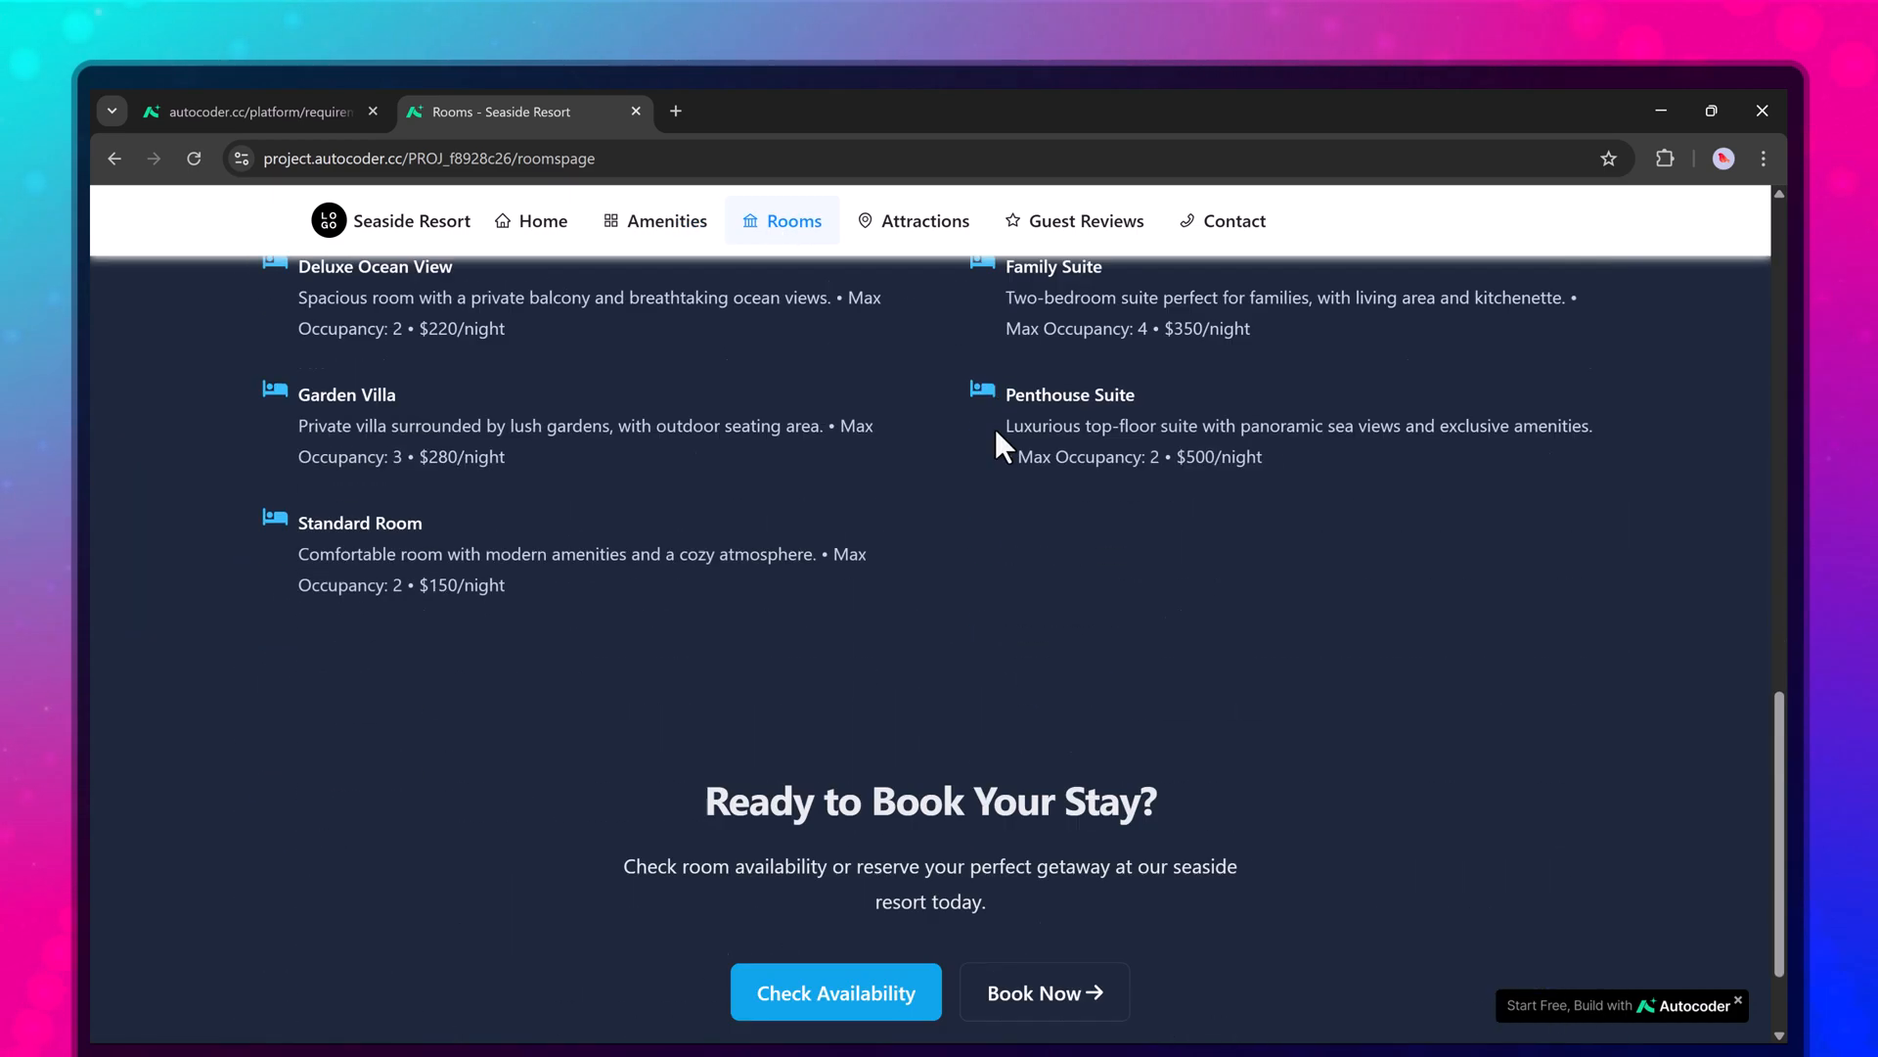
{"action": "left_click", "coordinate": [1233, 220]}
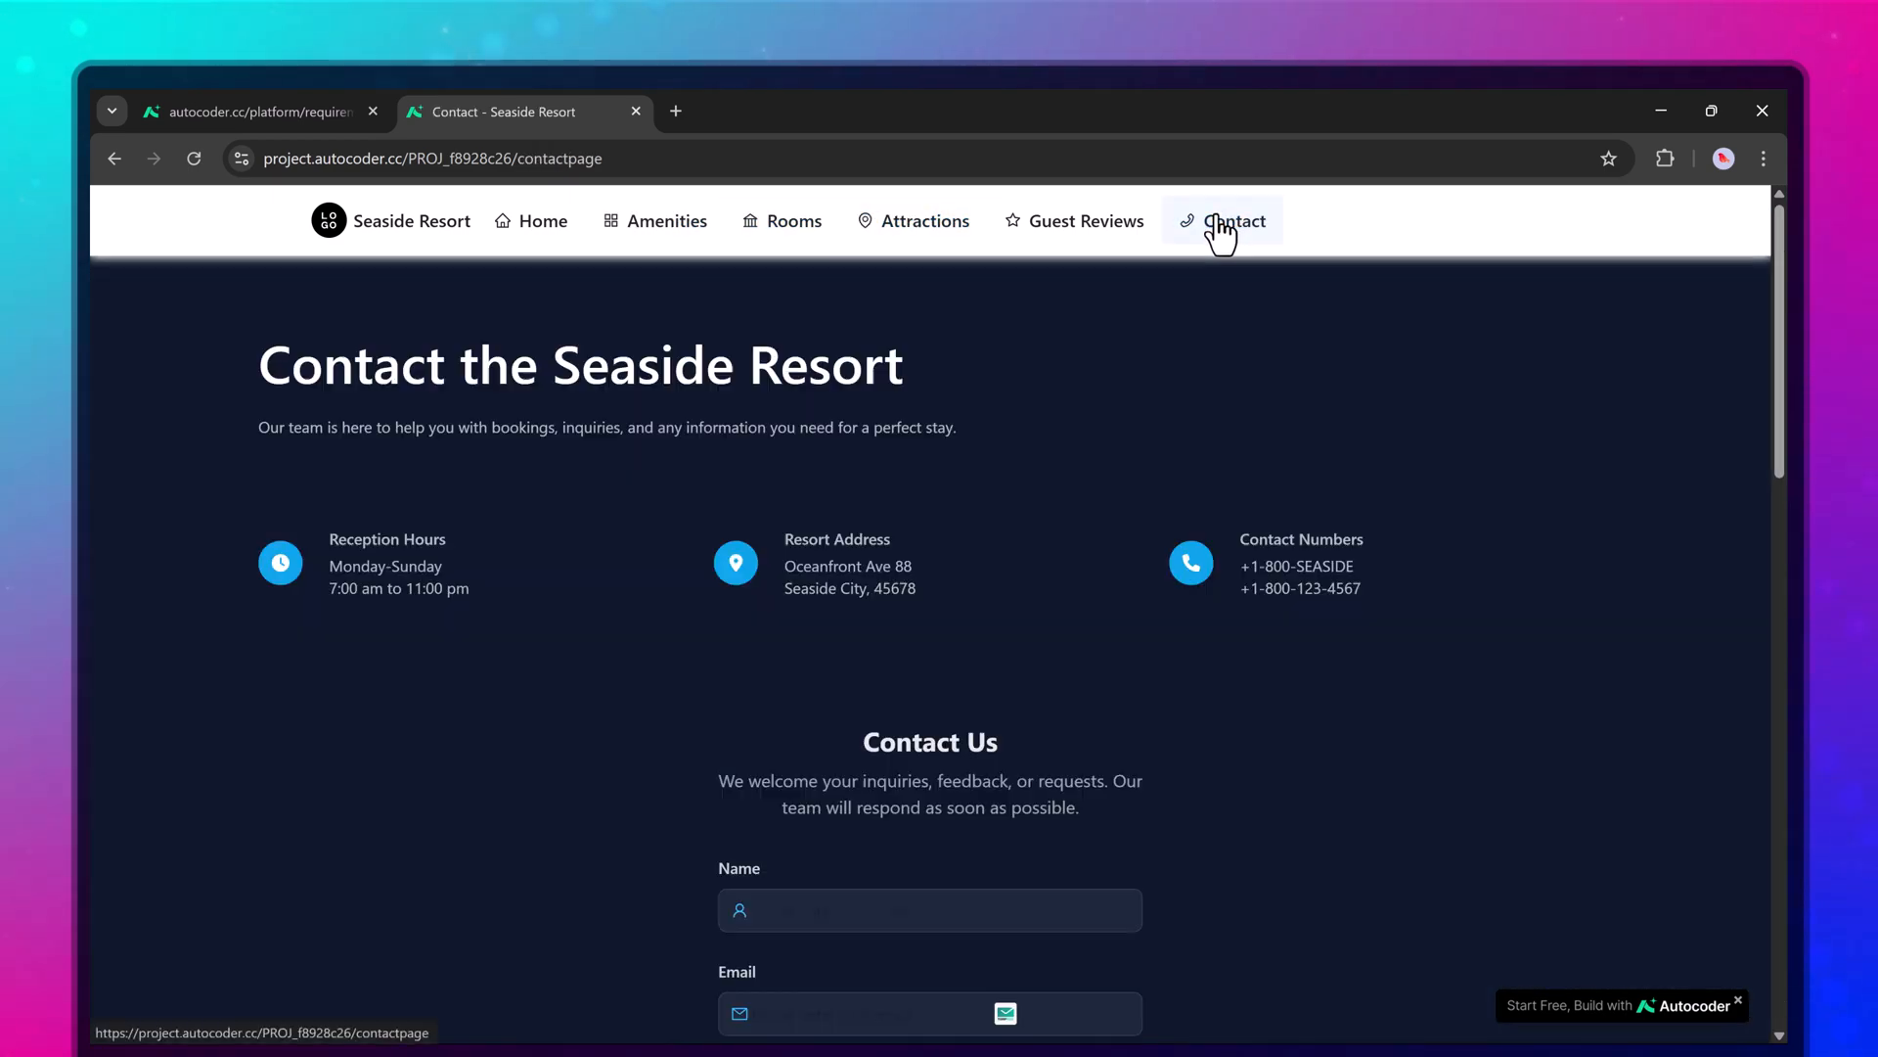
{"action": "left_click", "coordinate": [1074, 220]}
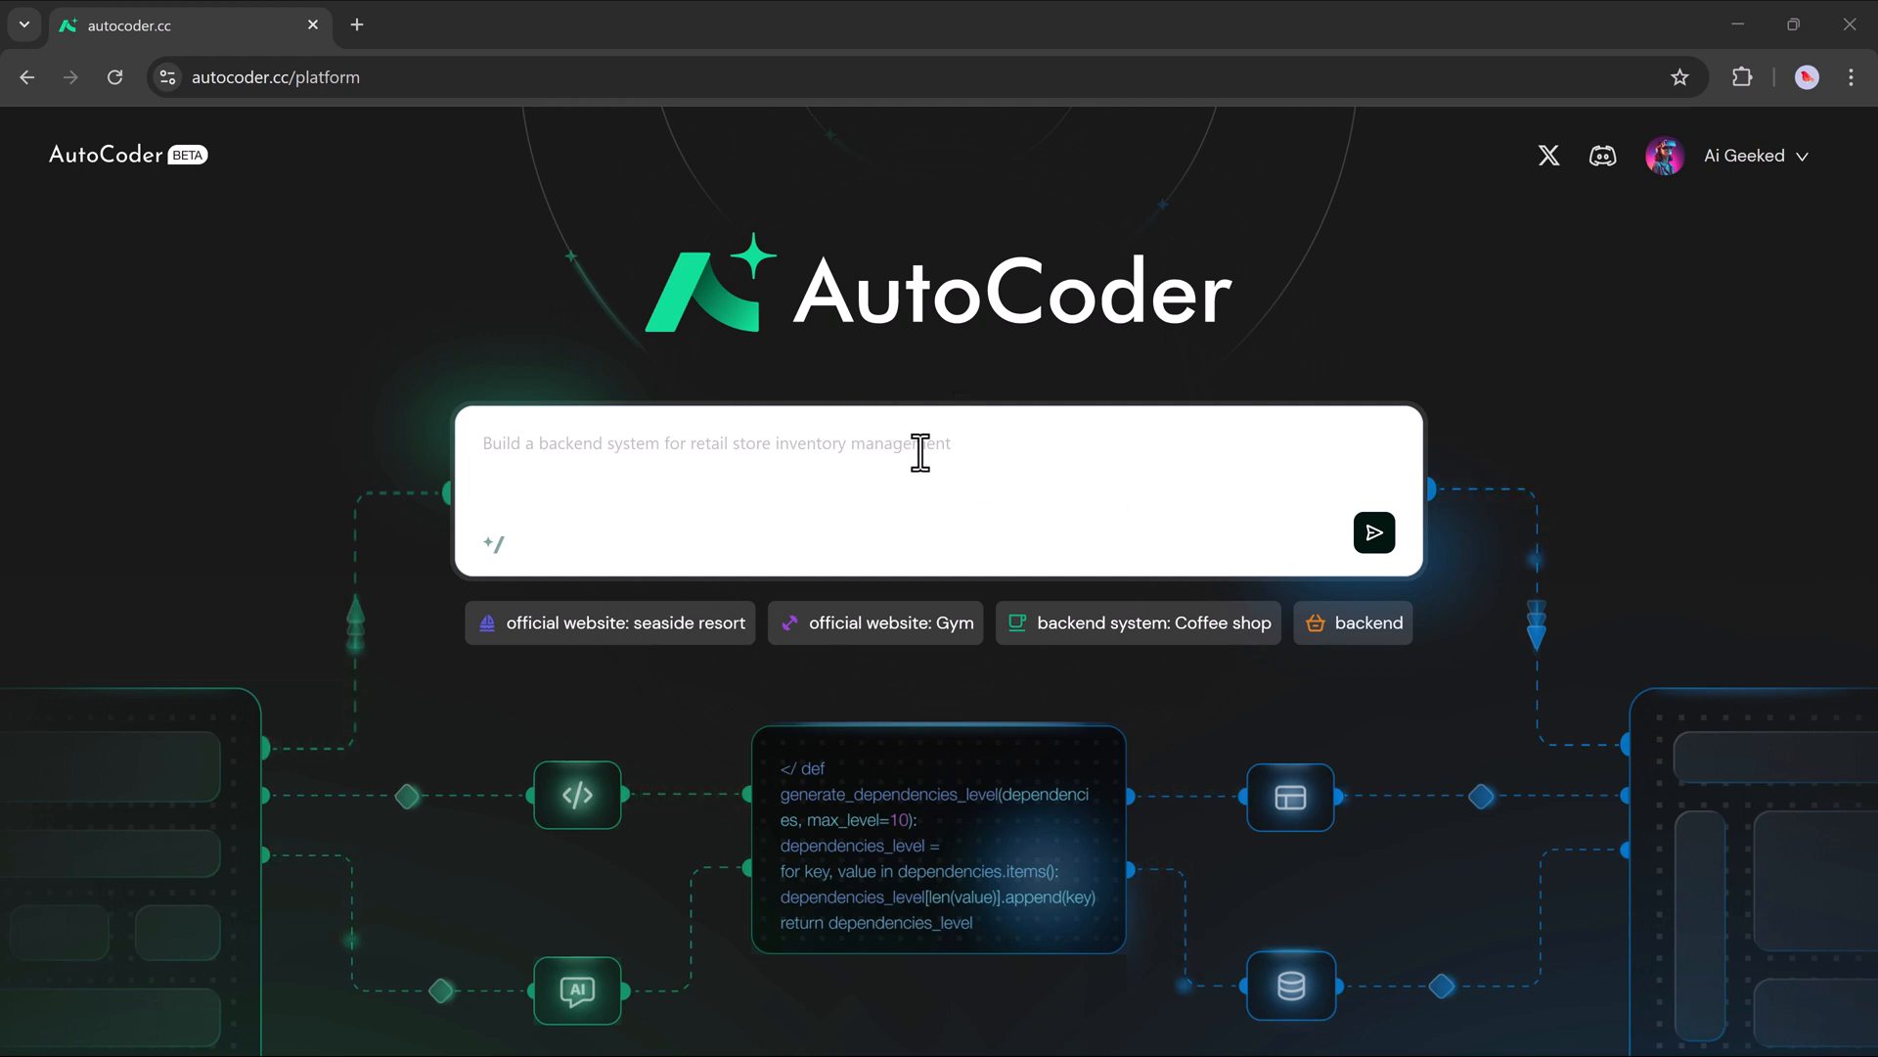
{"action": "mouse_move", "coordinate": [926, 453]}
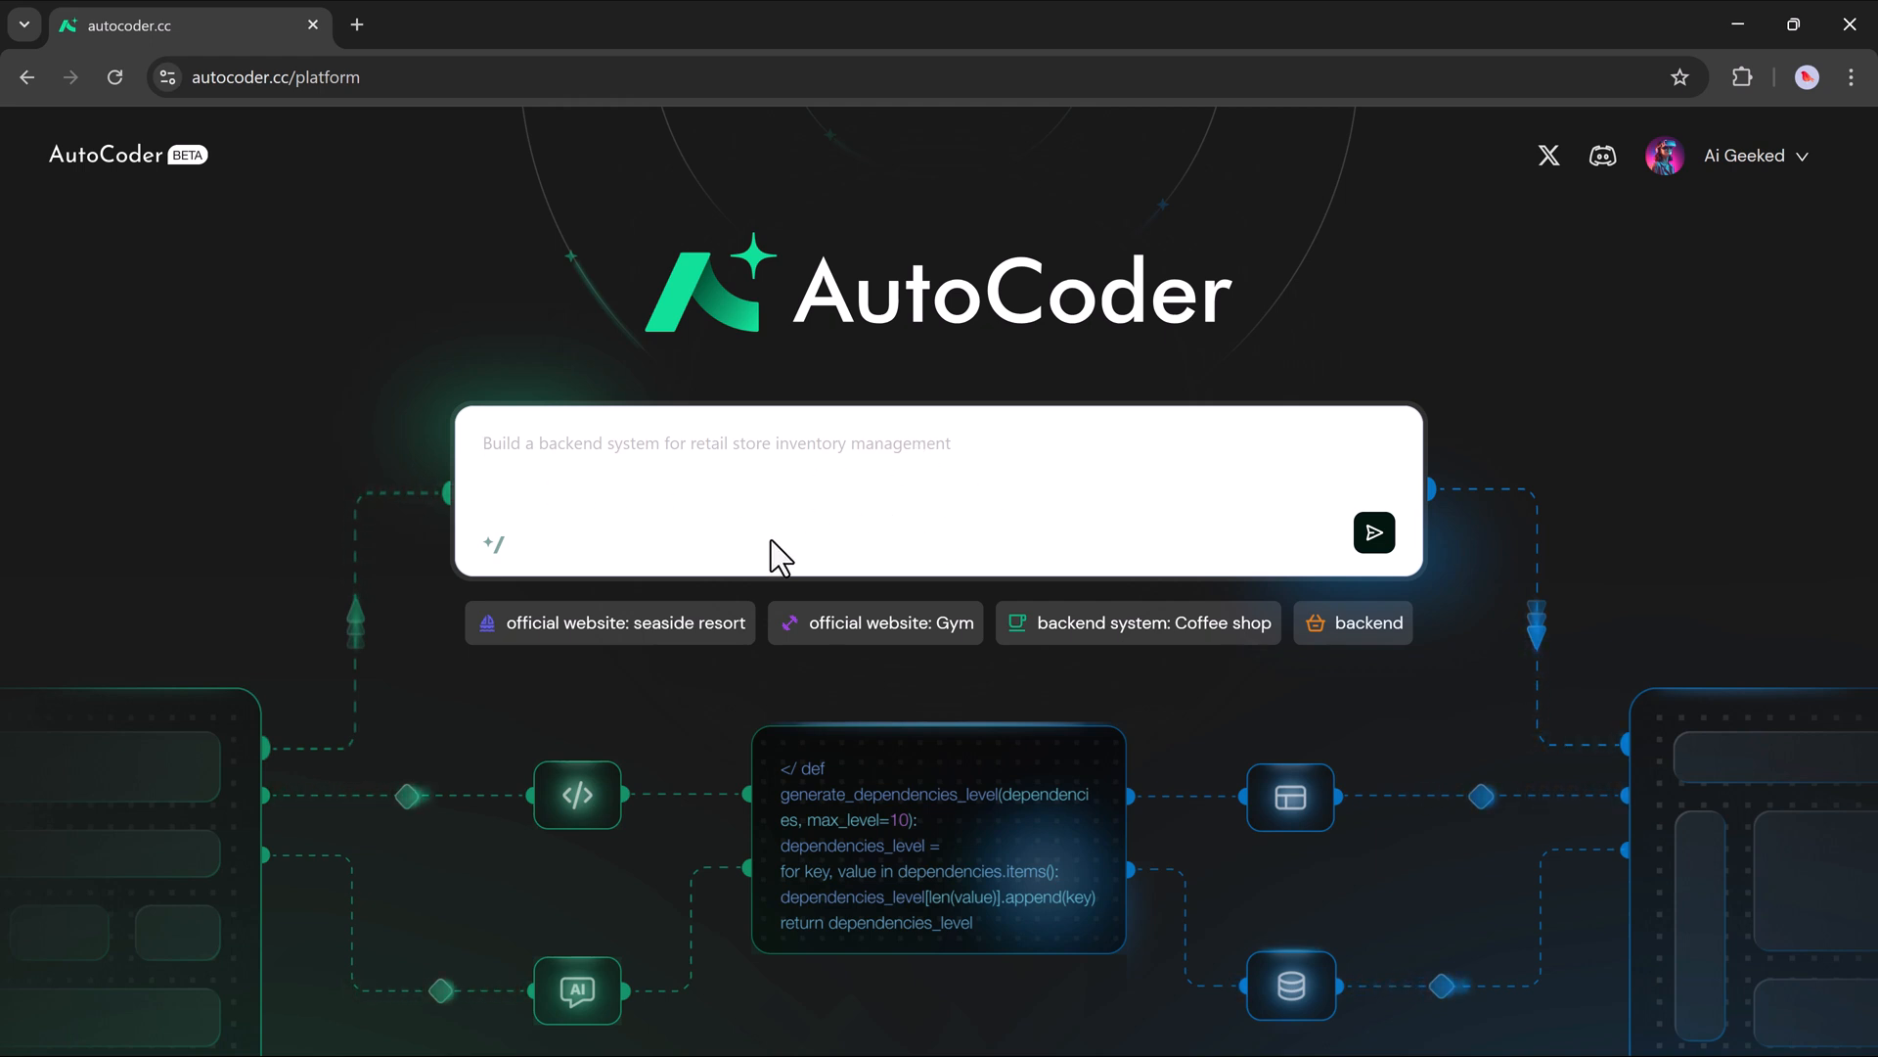
Describe an official seaside resort website for vacationers planning stays in the prompt.
{"action": "type", "text": "Build an official website for a seaside resort, targeting vacationers and travel planners. The site will showcase resort"}
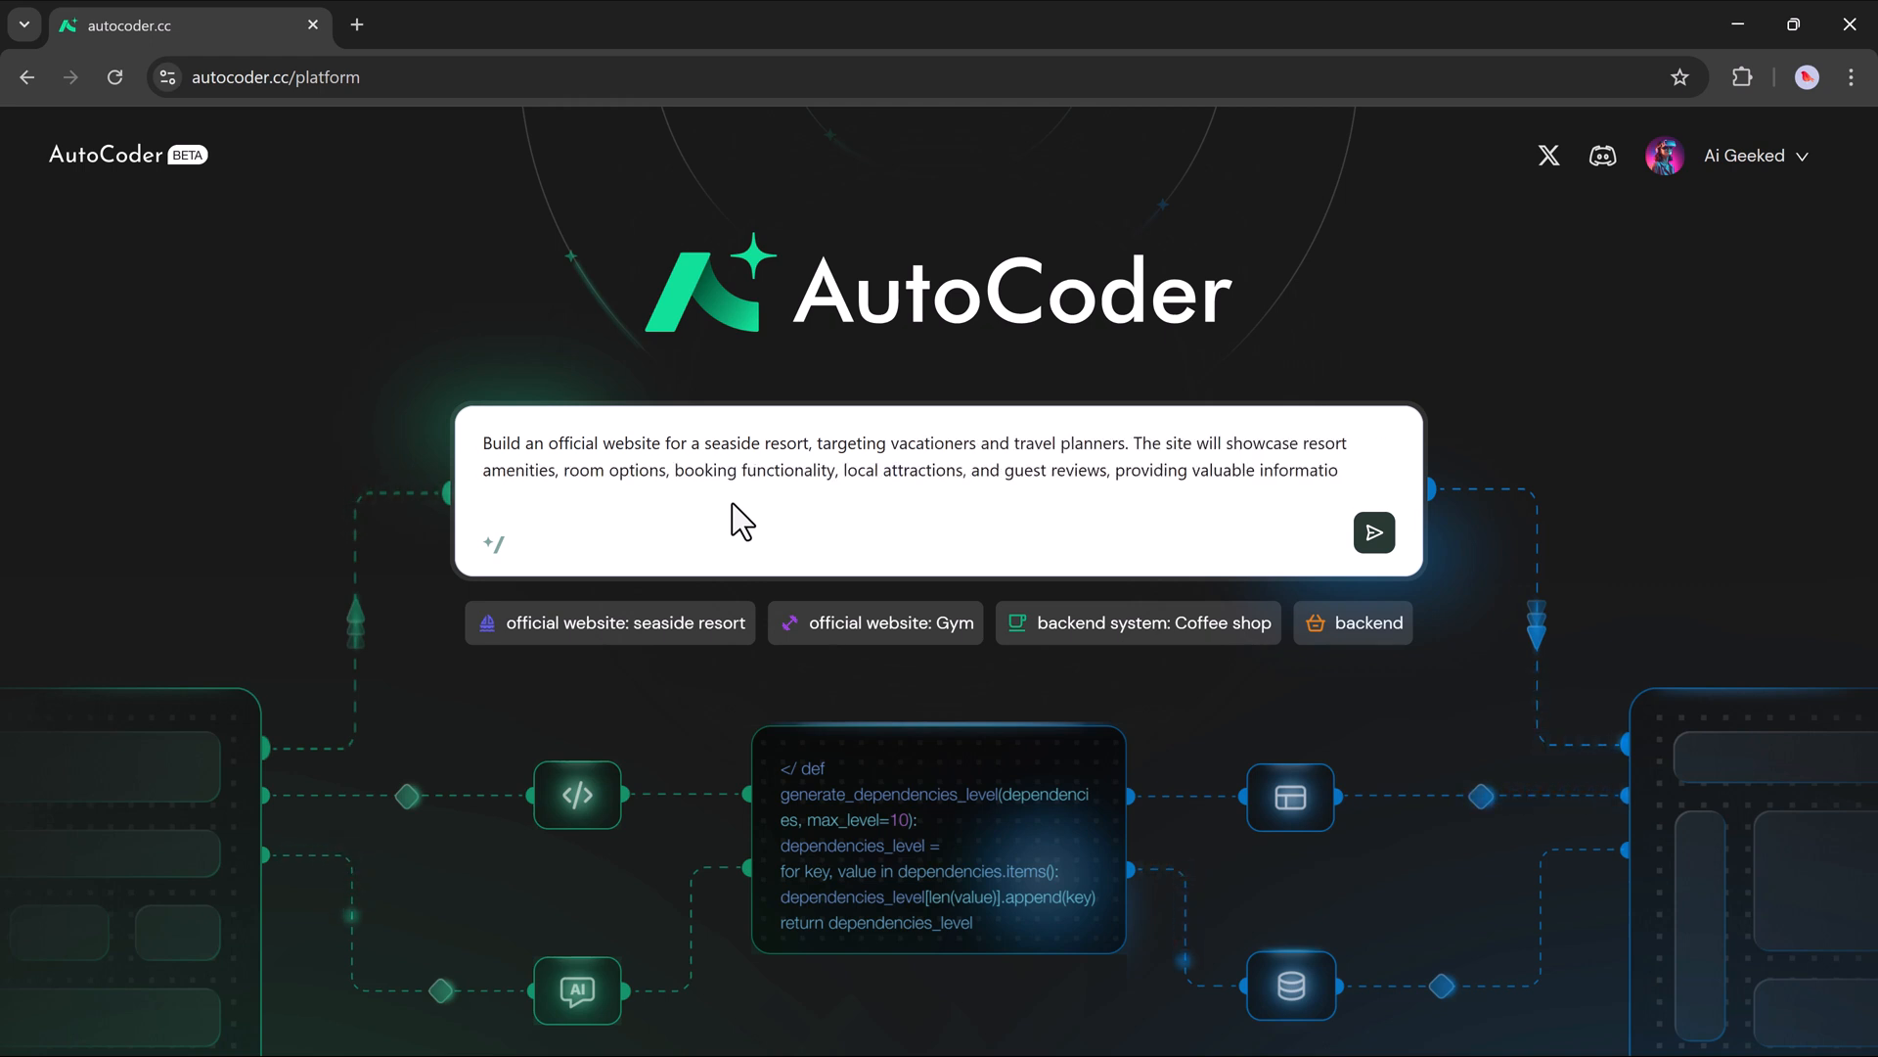
{"action": "type", "text": "for planning stays."}
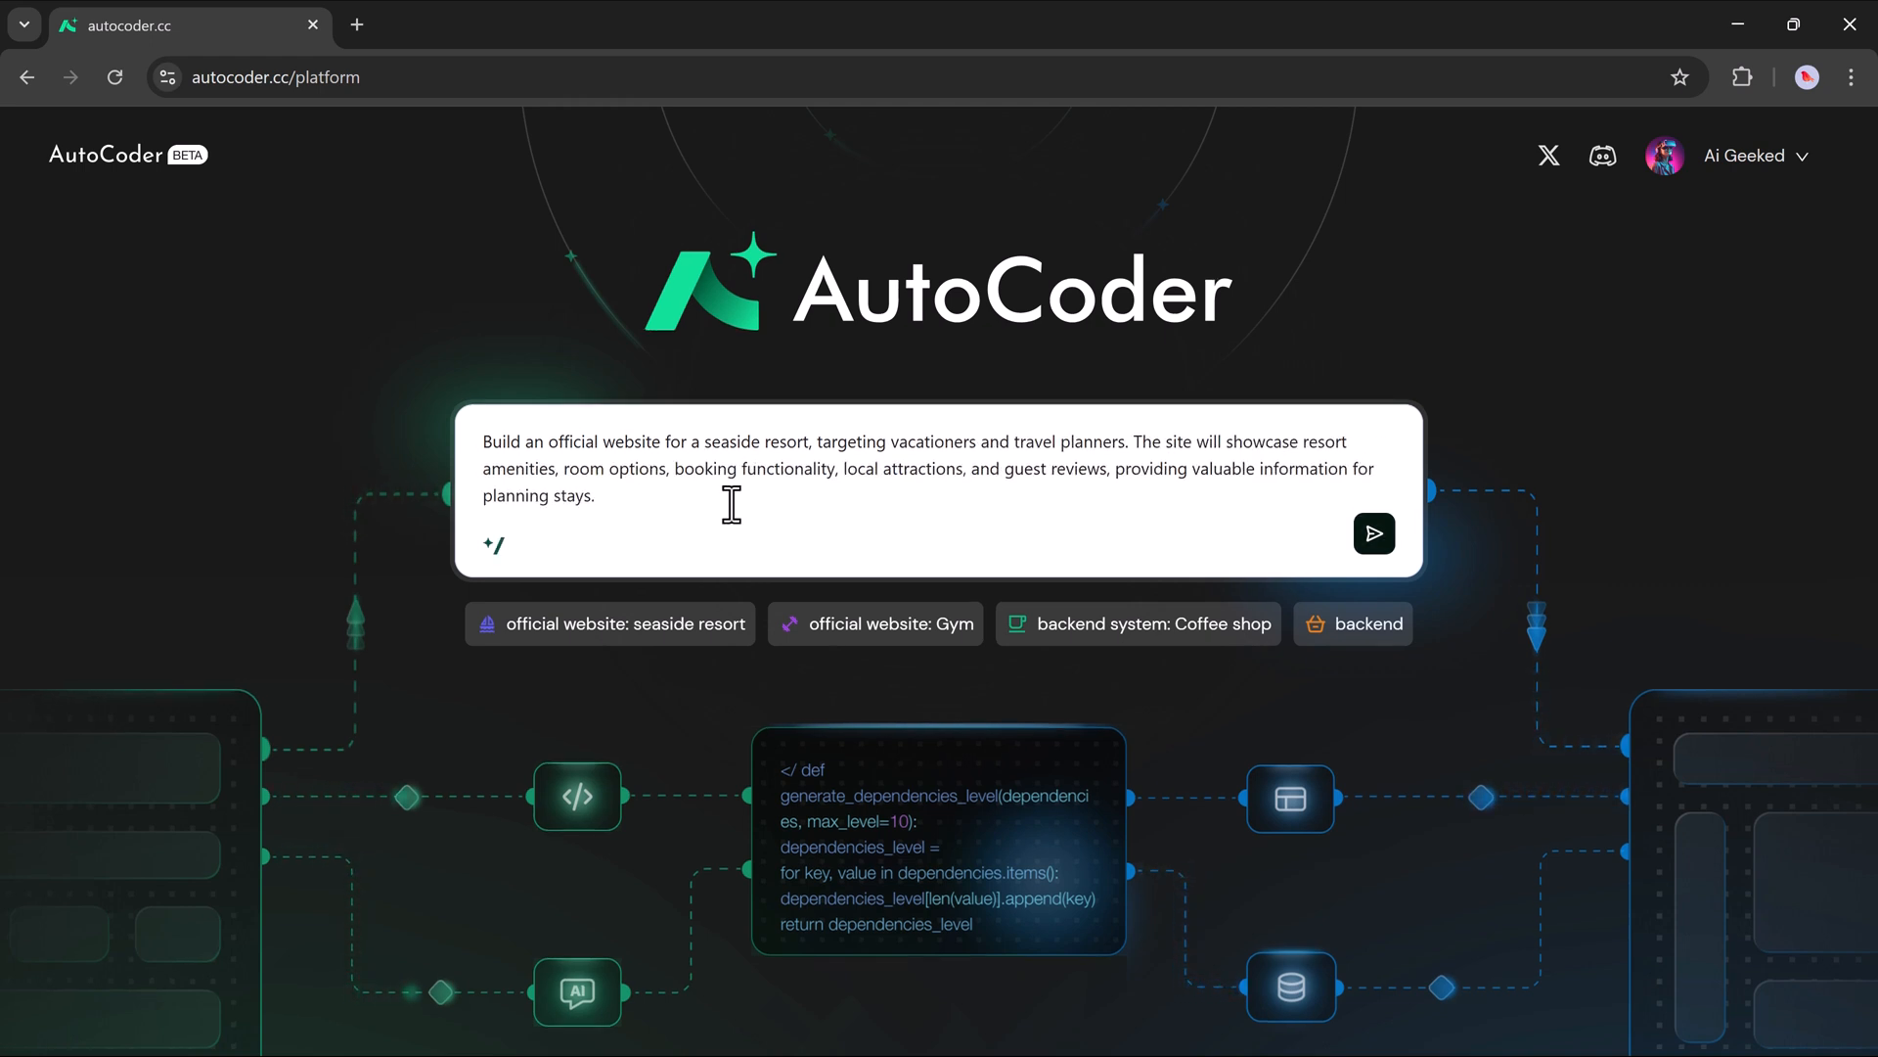
{"action": "mouse_move", "coordinate": [944, 506]}
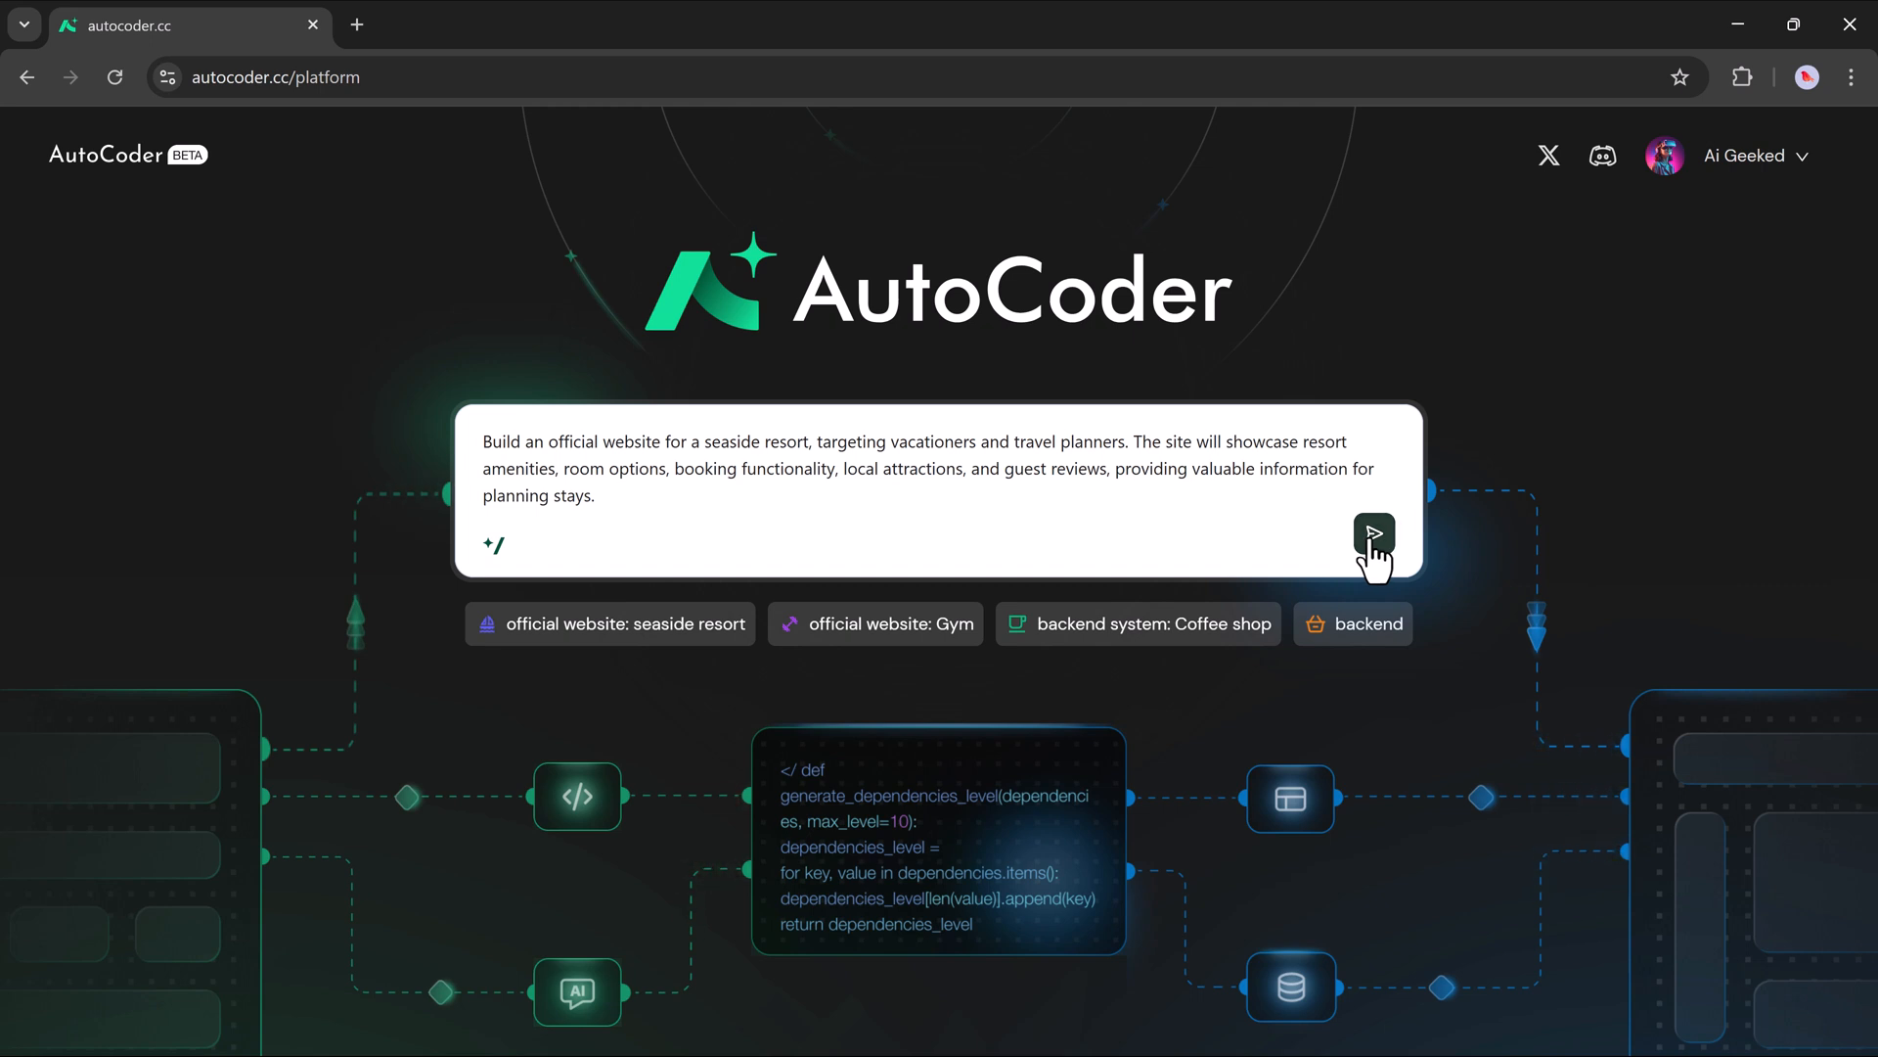
Send the seaside resort website request to AutoCoder for requirement generation.
{"action": "left_click", "coordinate": [1373, 534]}
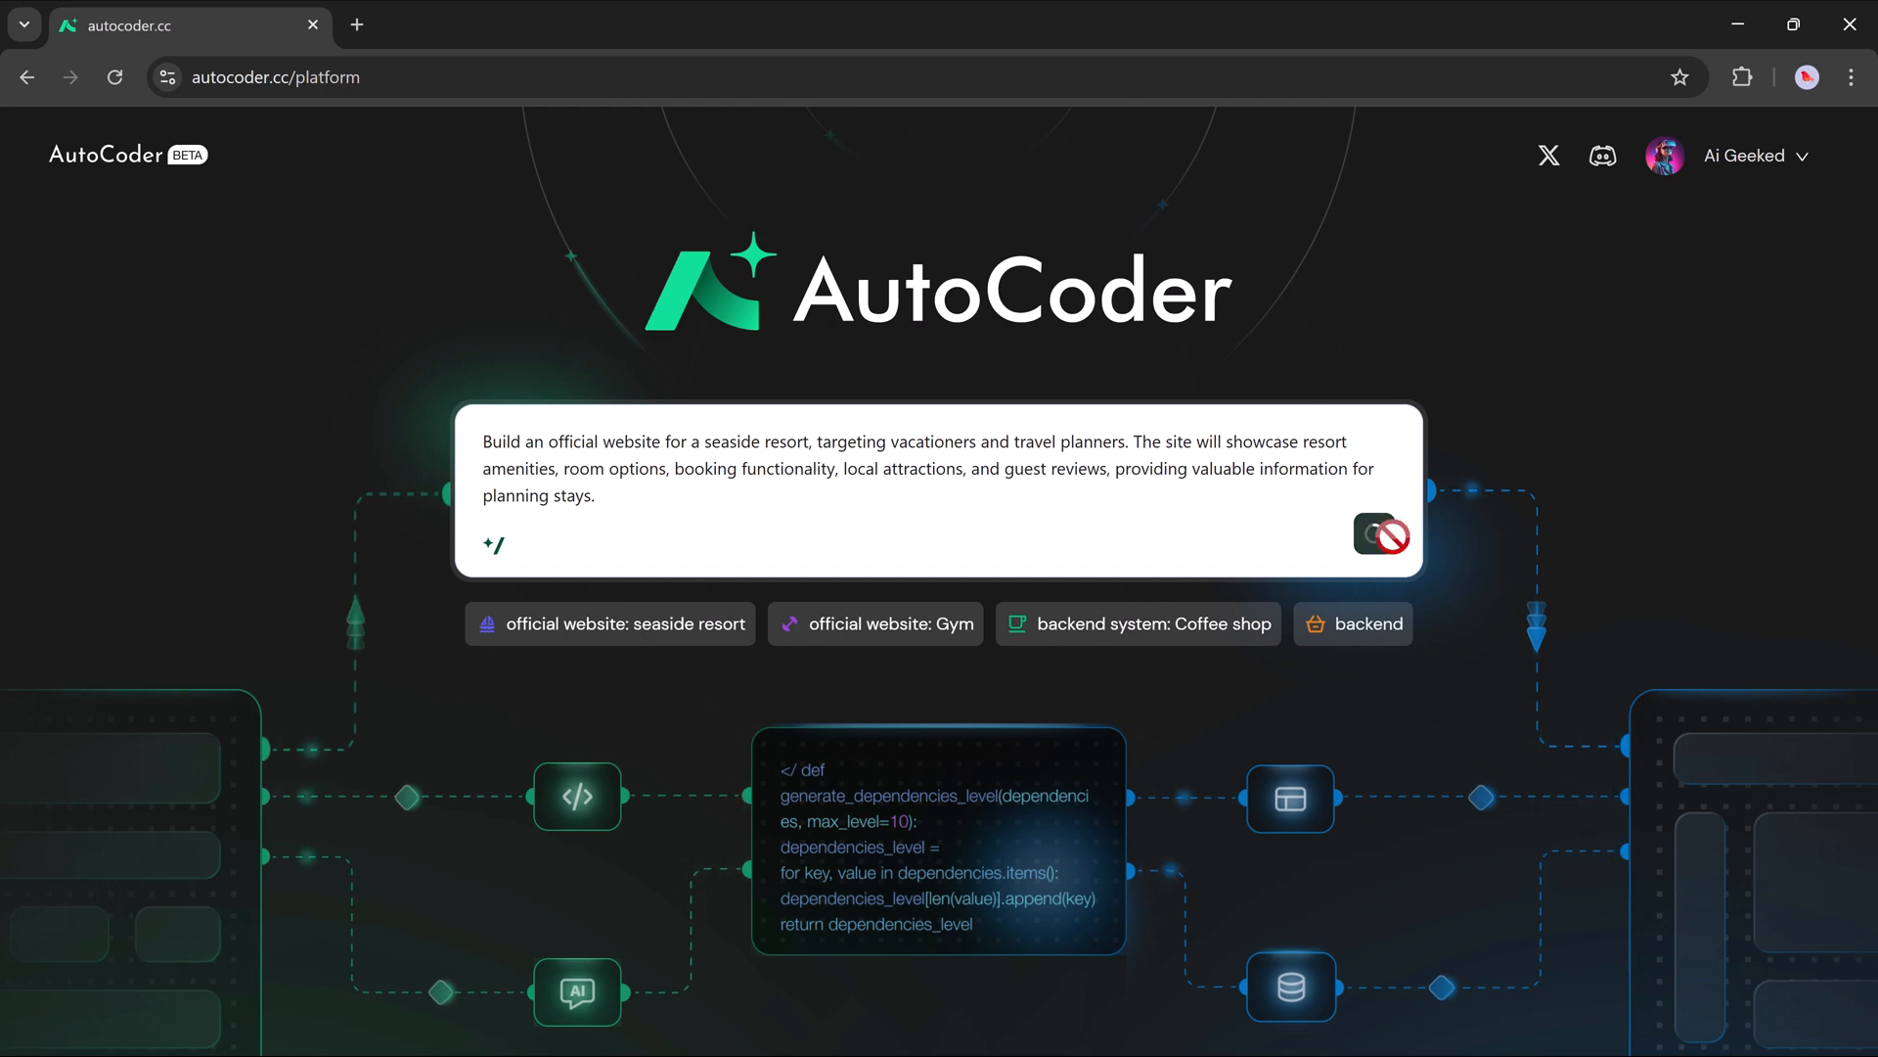
{"action": "left_click", "coordinate": [1380, 534]}
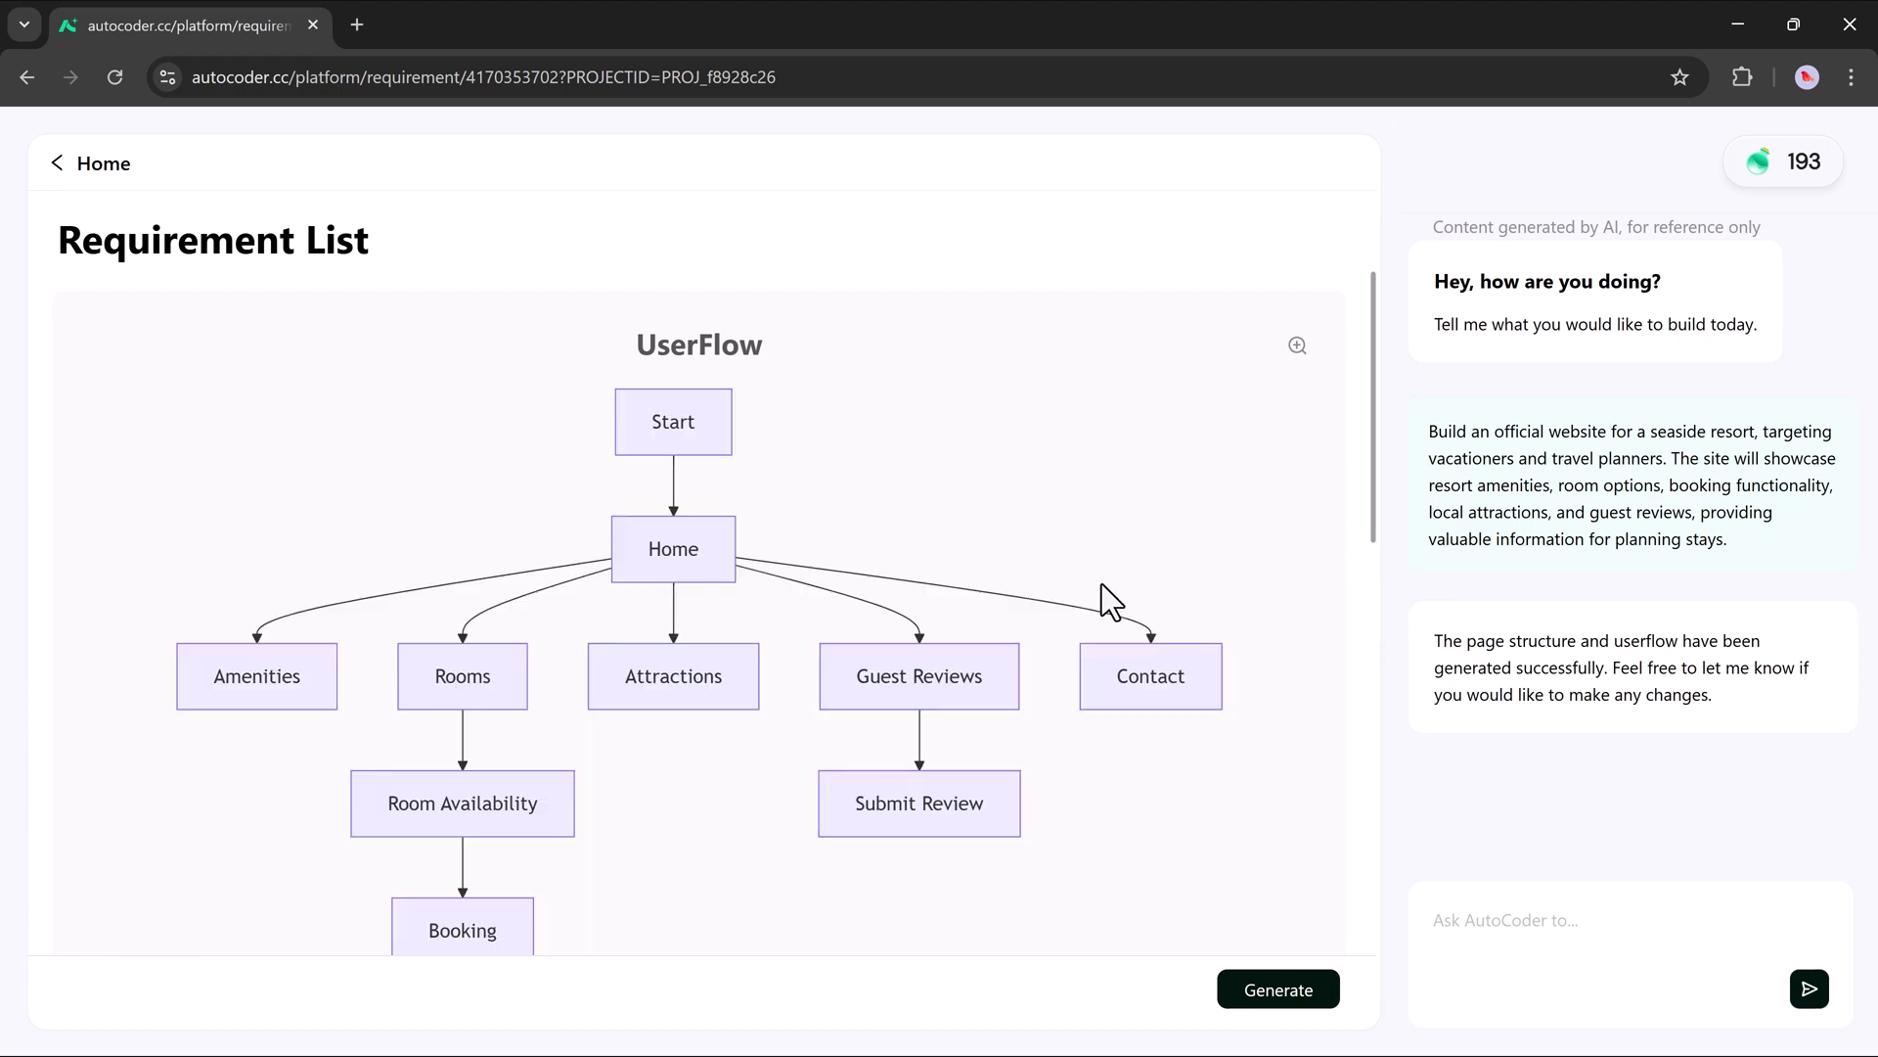
{"action": "scroll", "scroll_direction": "down", "scroll_amount": 3}
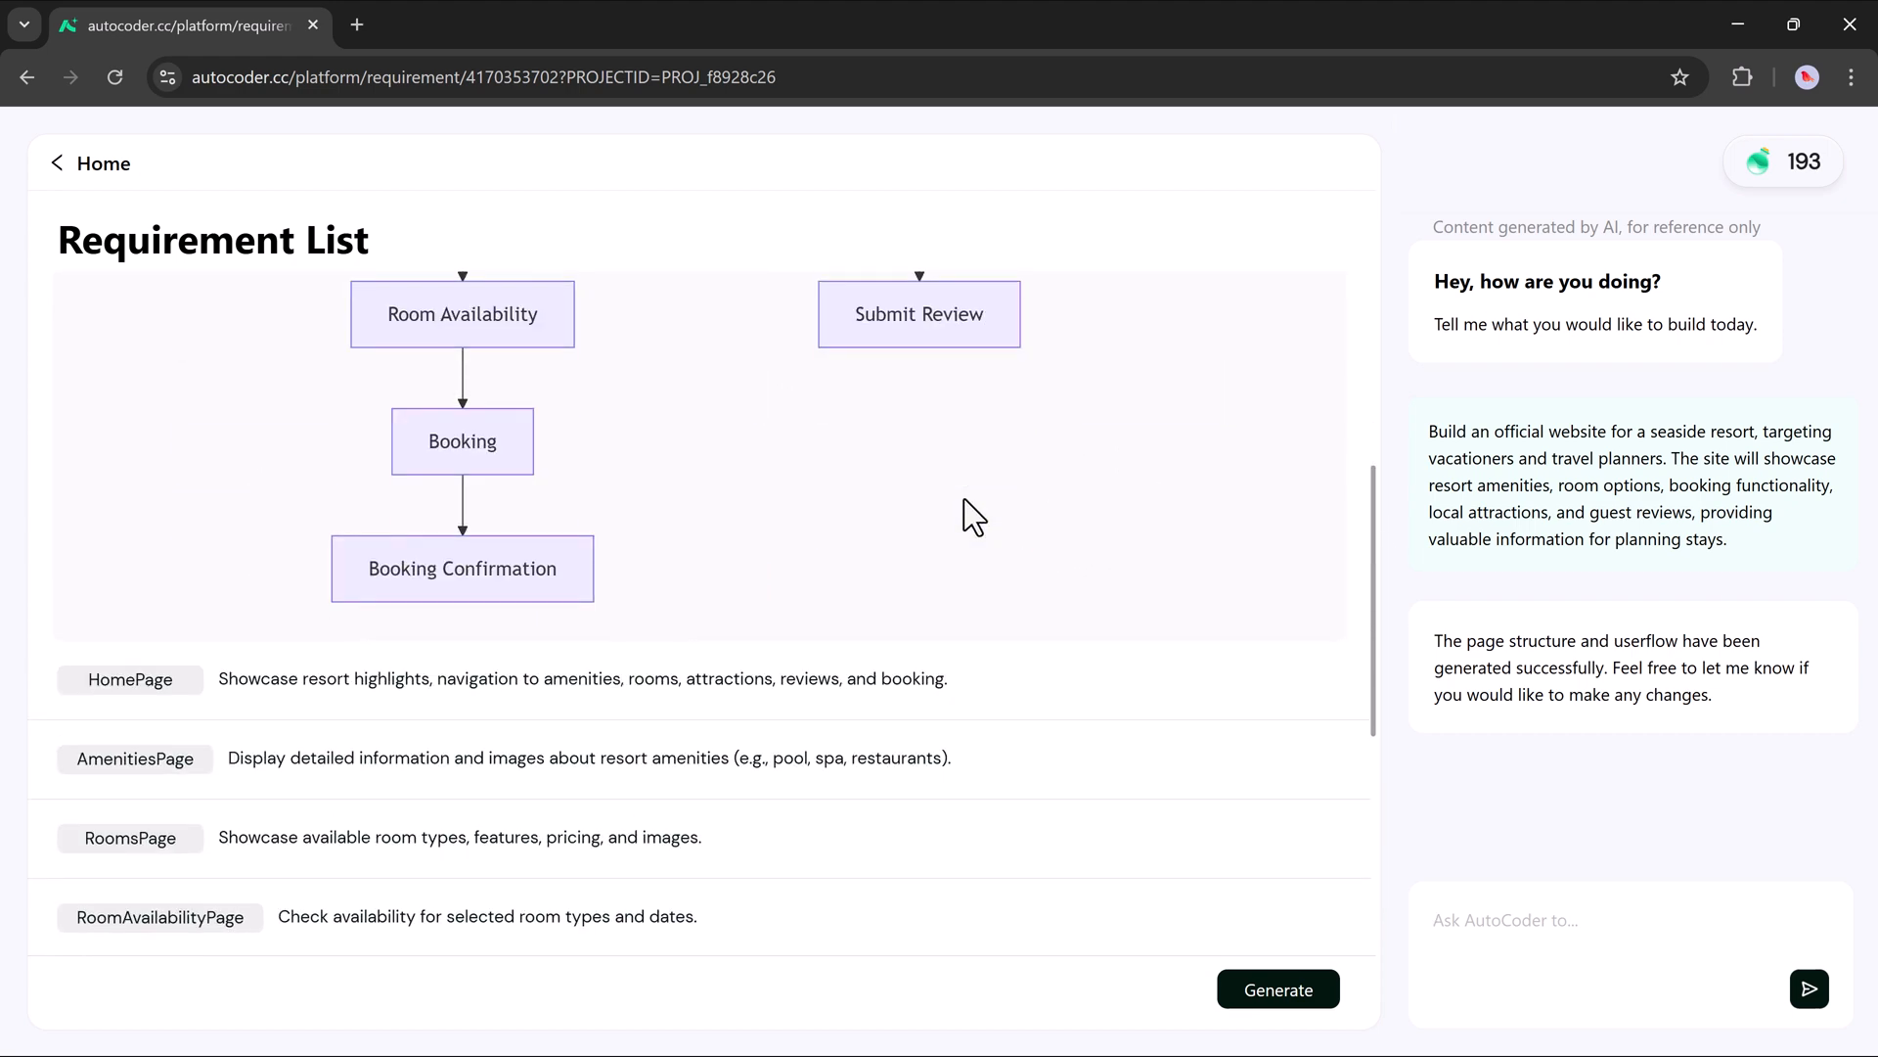
{"action": "scroll", "scroll_direction": "down", "scroll_amount": 3}
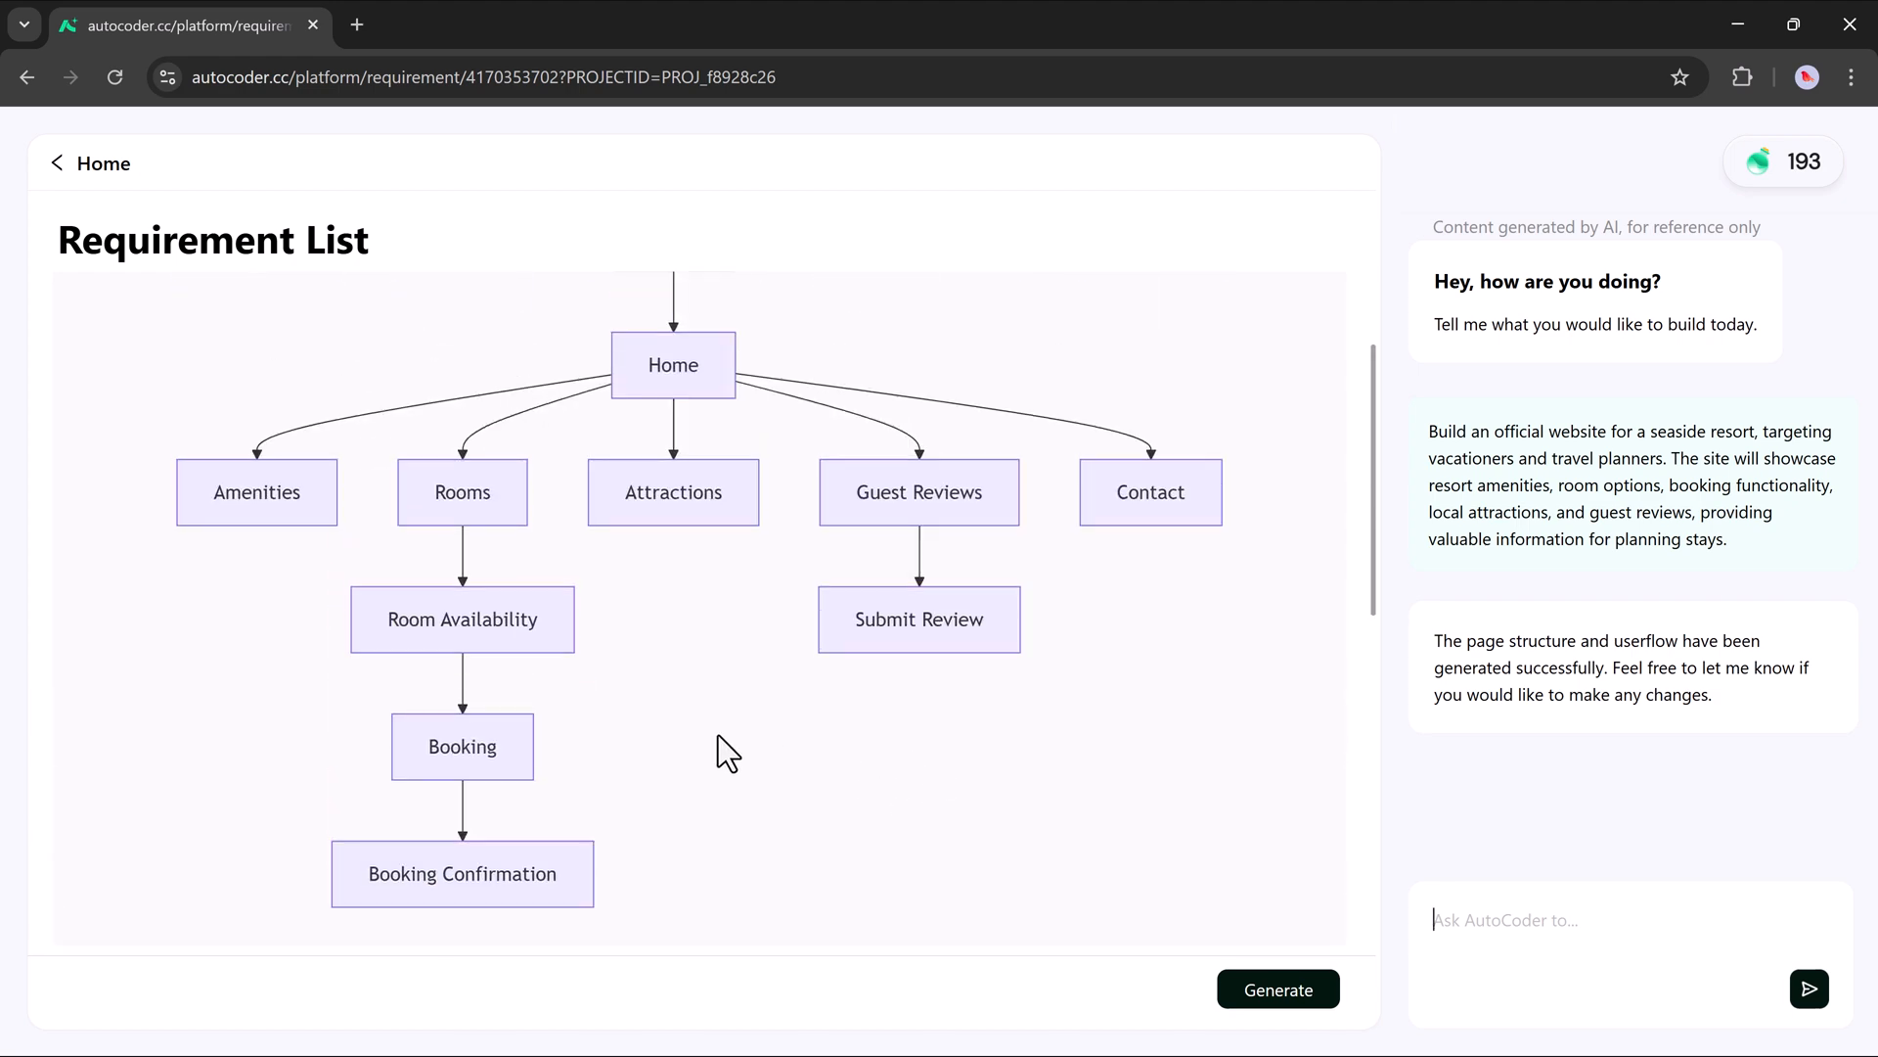
{"action": "scroll", "scroll_direction": "down", "scroll_amount": 3}
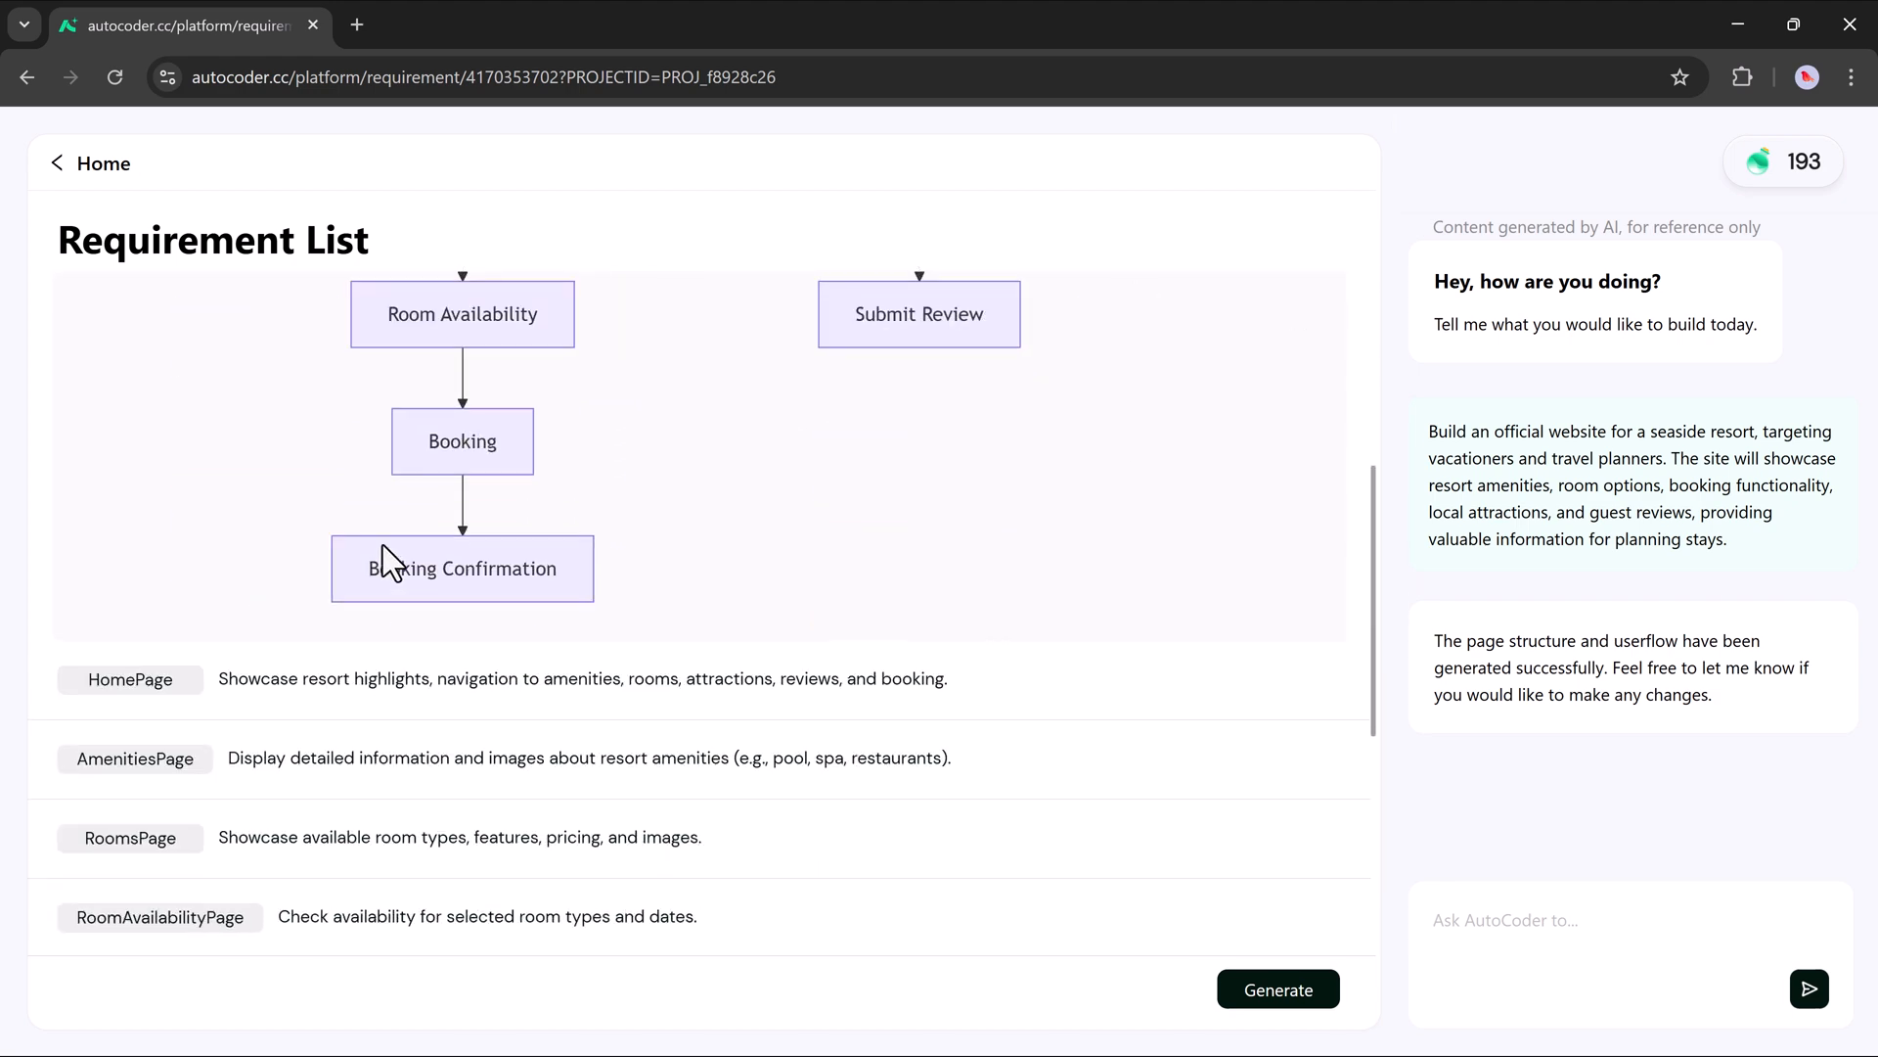
{"action": "scroll", "scroll_direction": "down", "scroll_amount": 3}
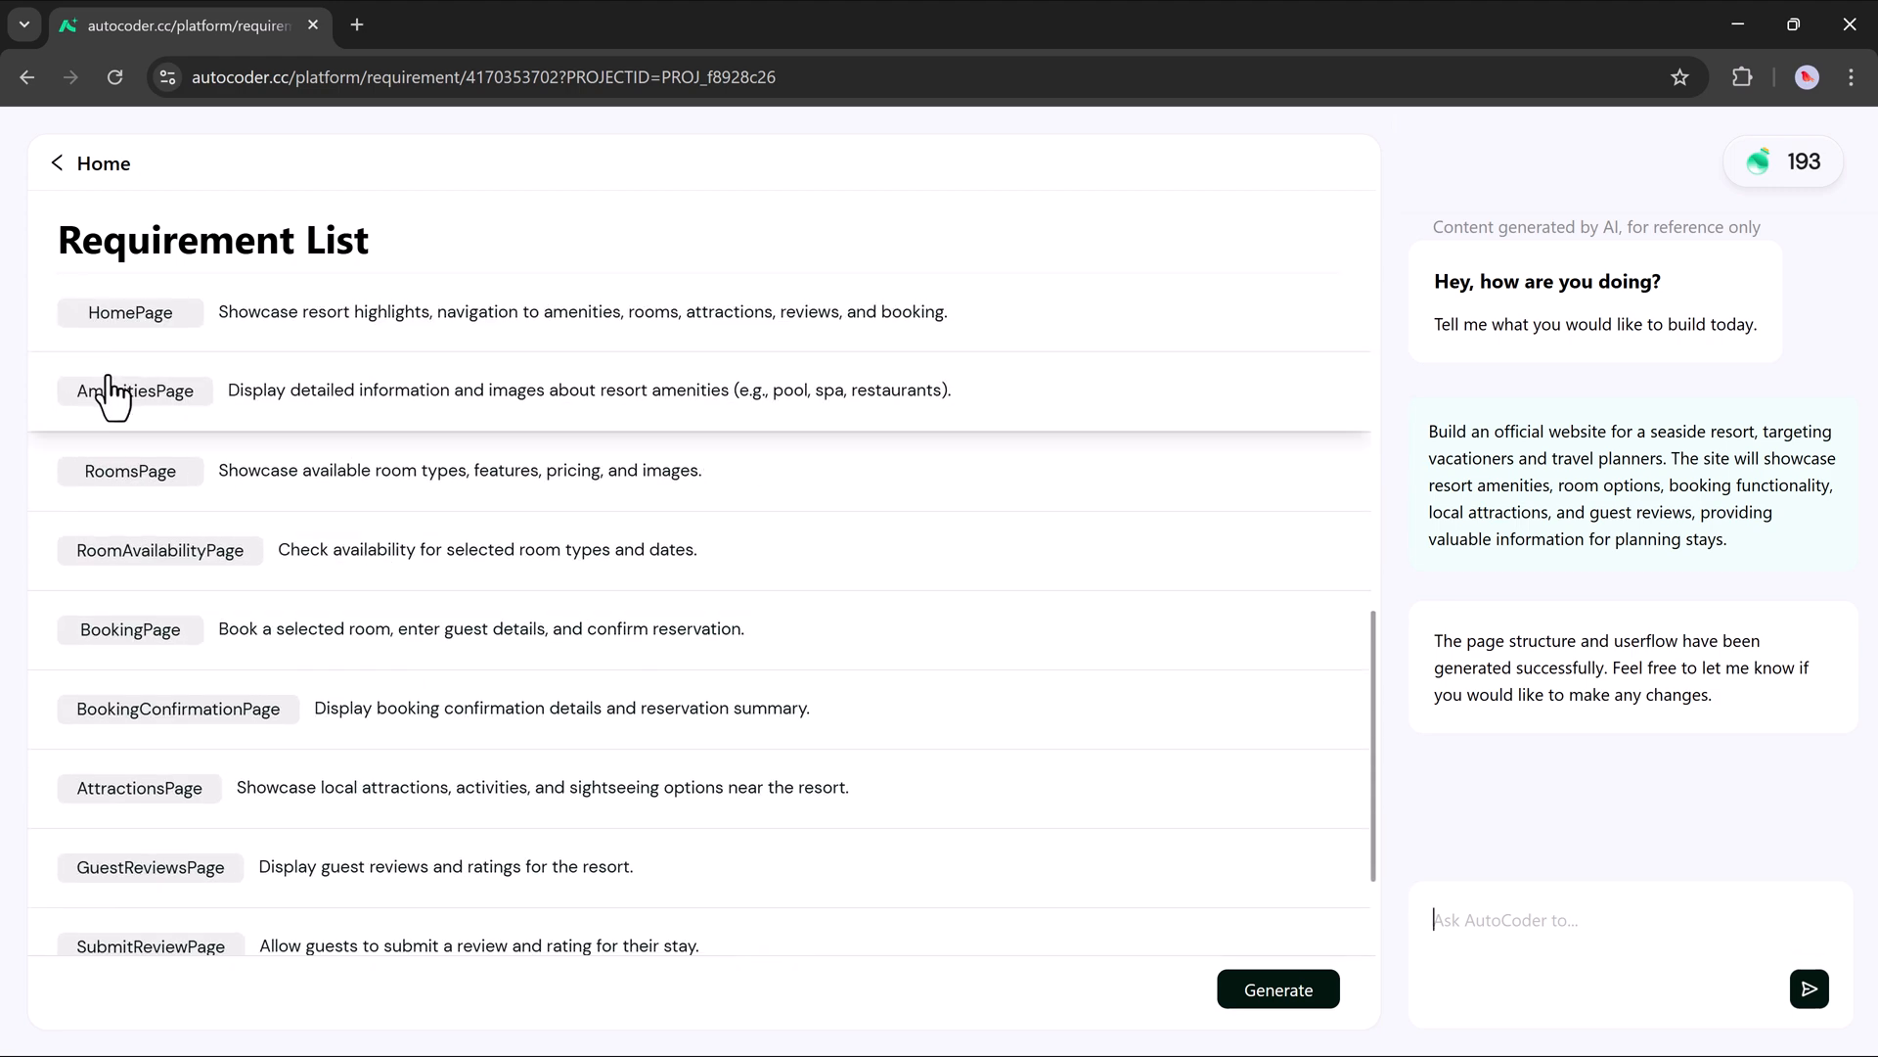
{"action": "mouse_move", "coordinate": [135, 598]}
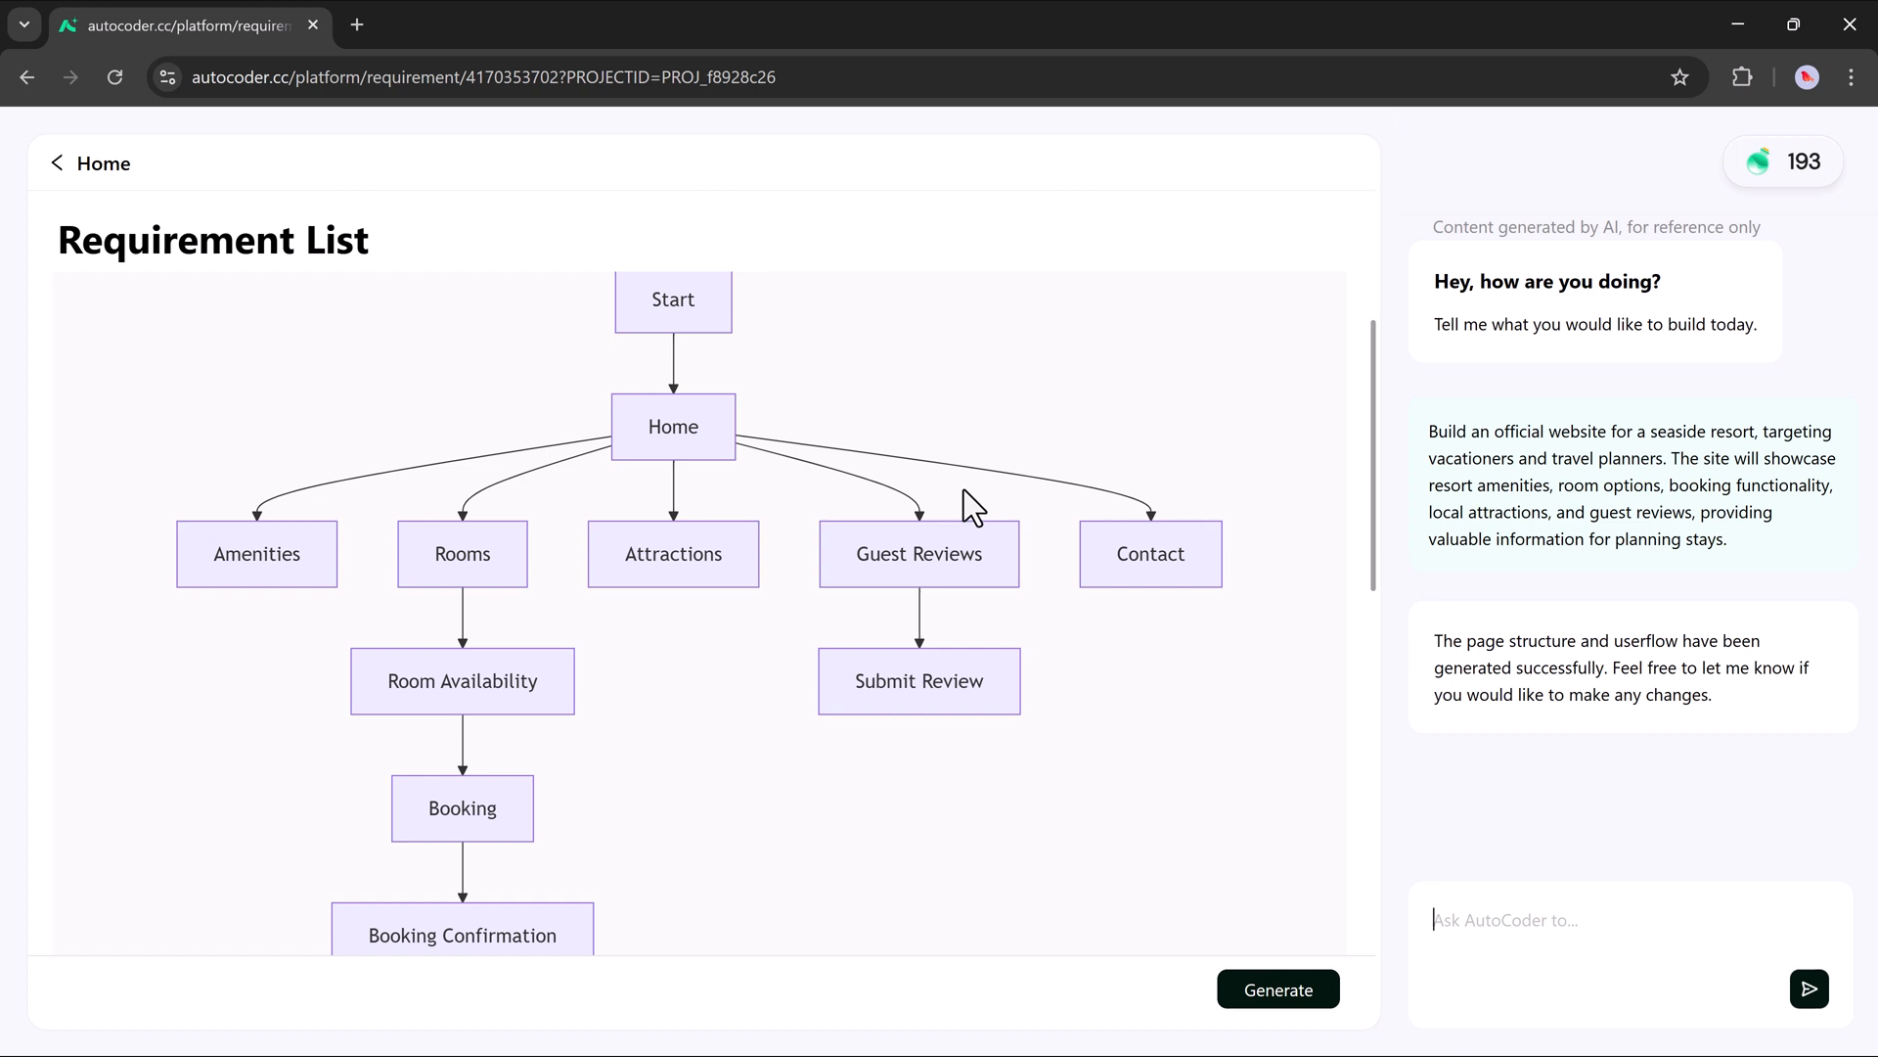
{"action": "left_click", "coordinate": [1277, 988]}
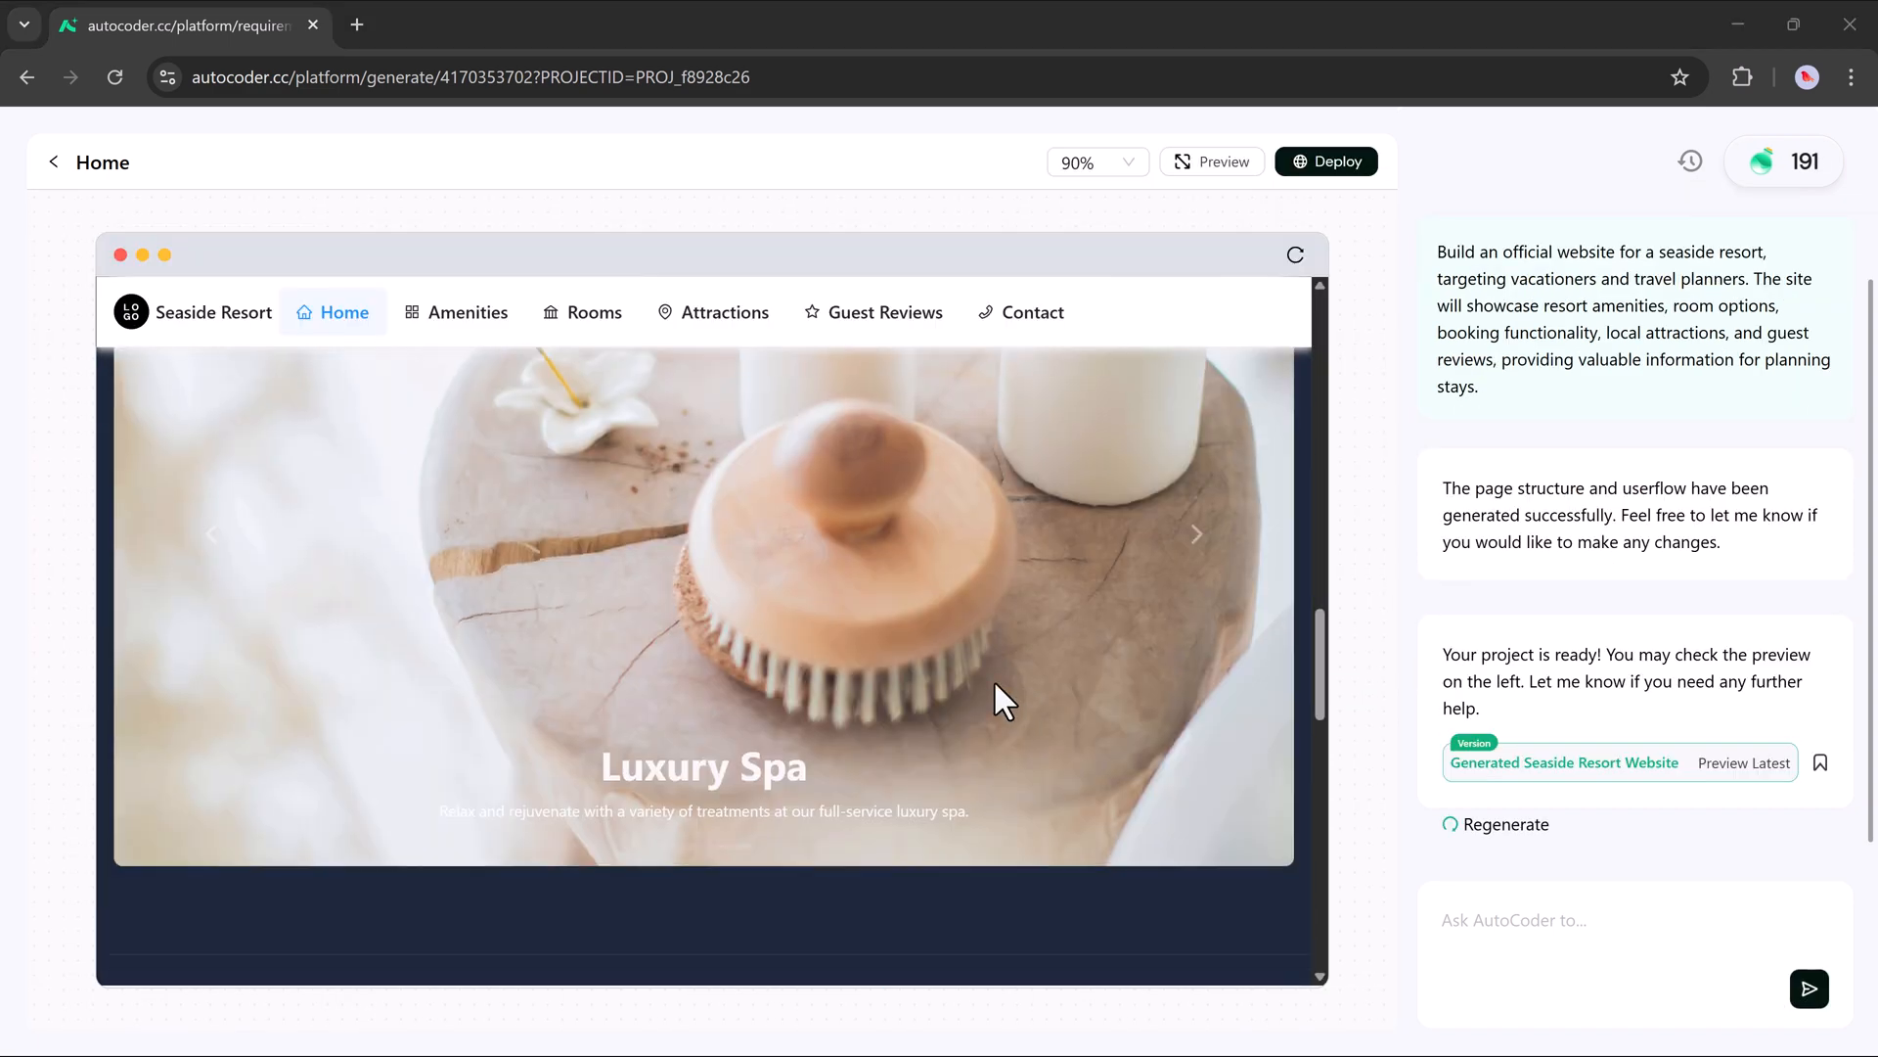
Preview the Amenities, Rooms and Attractions pages, then open the site in its own tab.
{"action": "scroll", "scroll_direction": "down", "scroll_amount": 3}
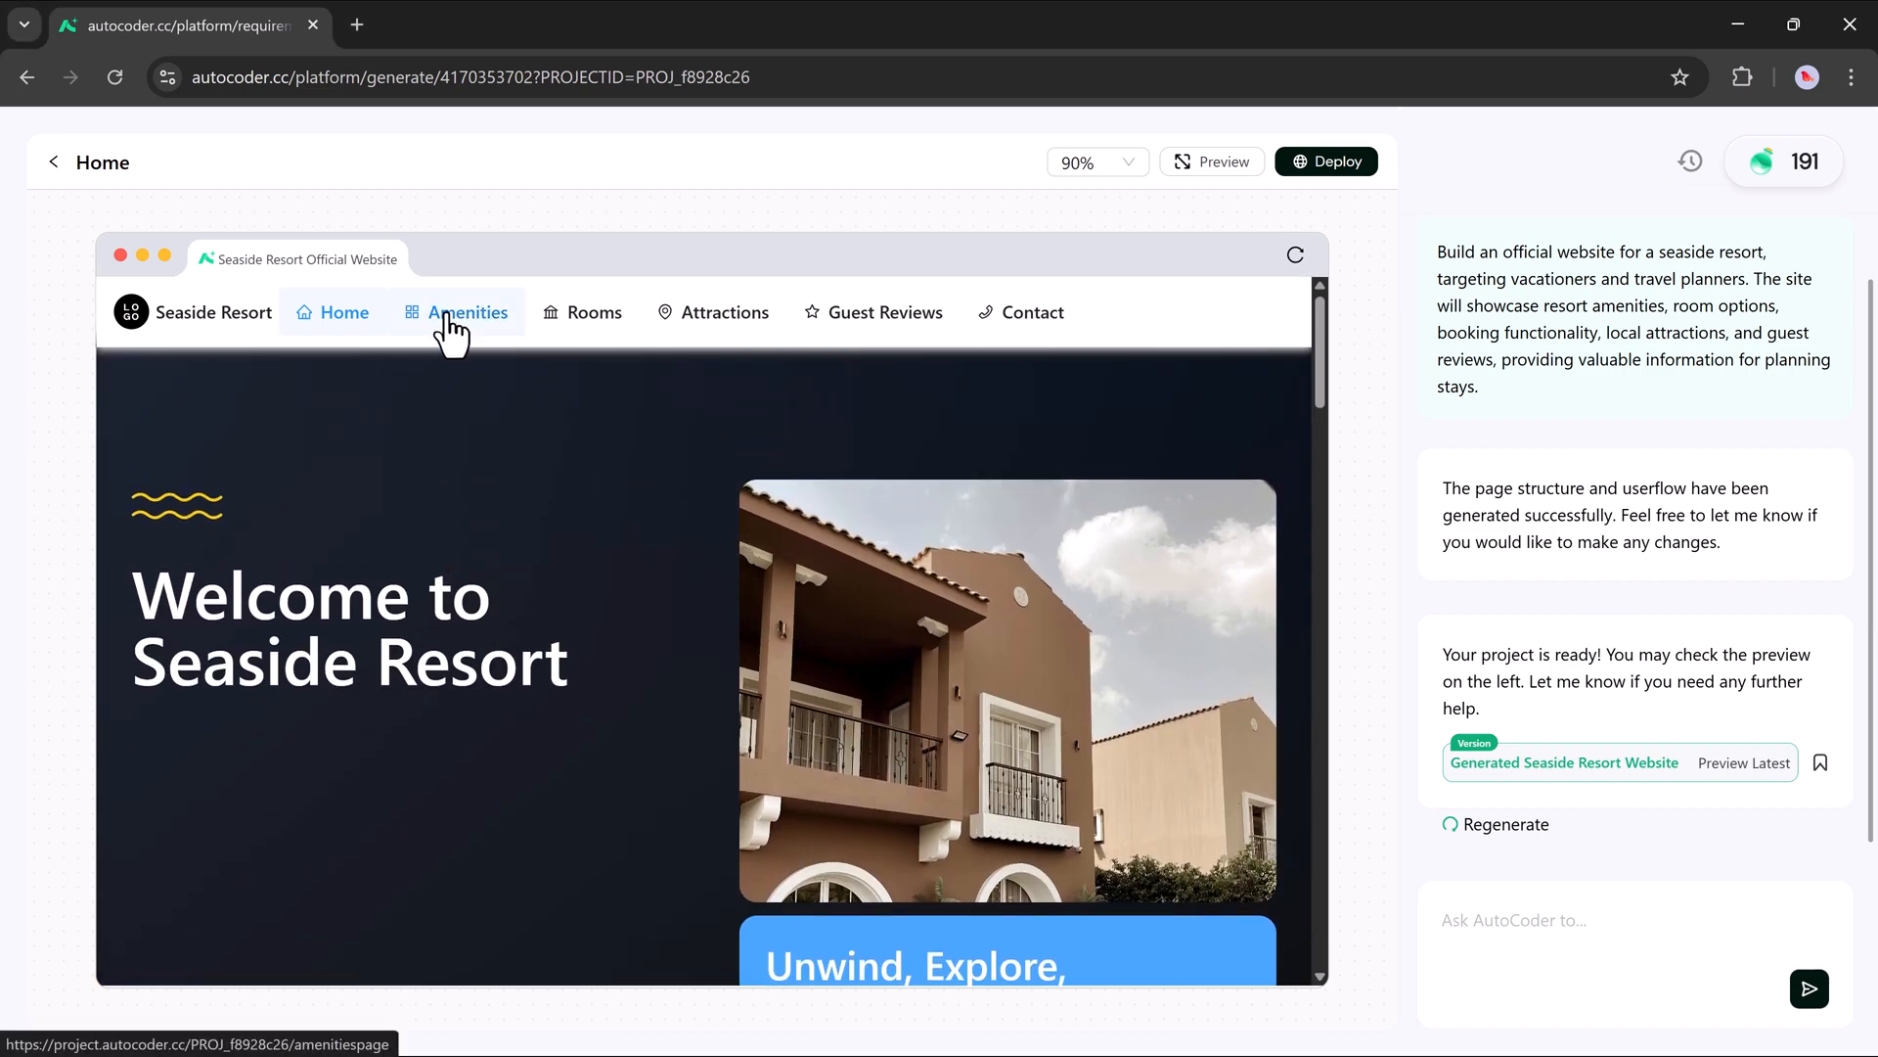
{"action": "left_click", "coordinate": [467, 313]}
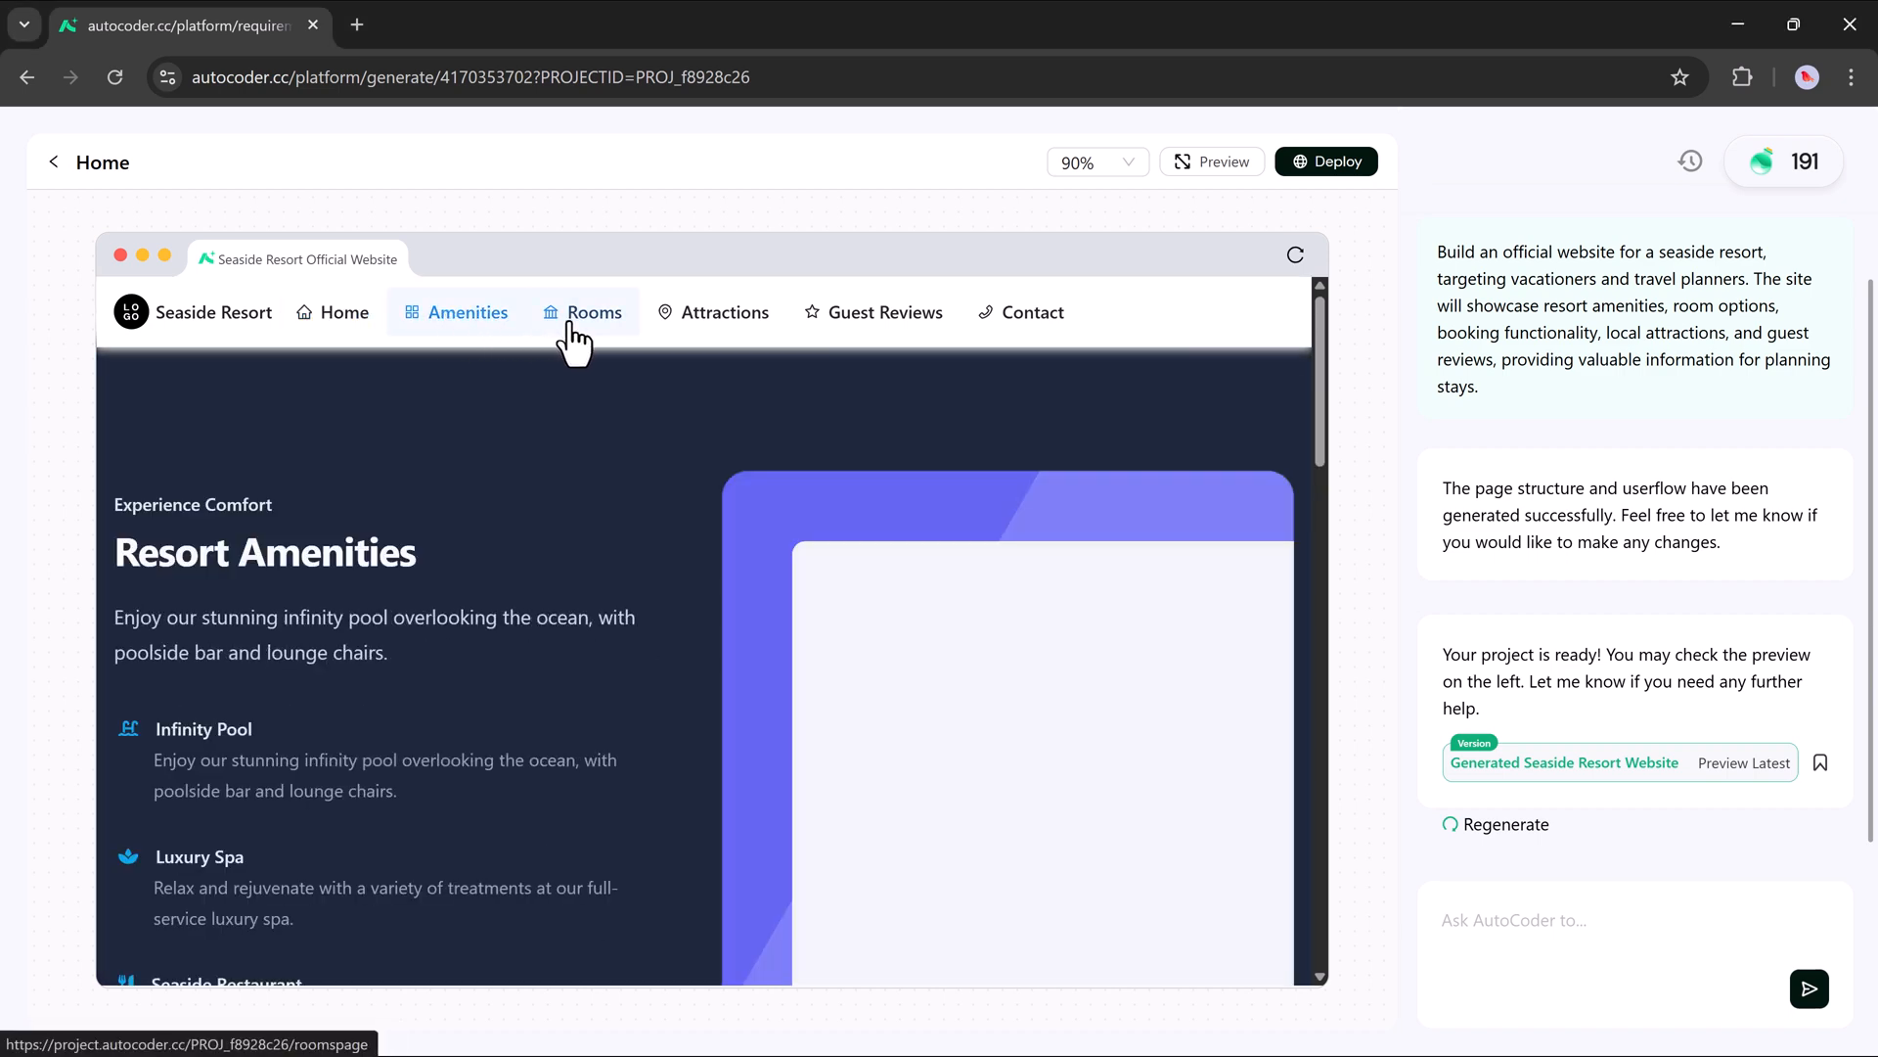
{"action": "left_click", "coordinate": [592, 313]}
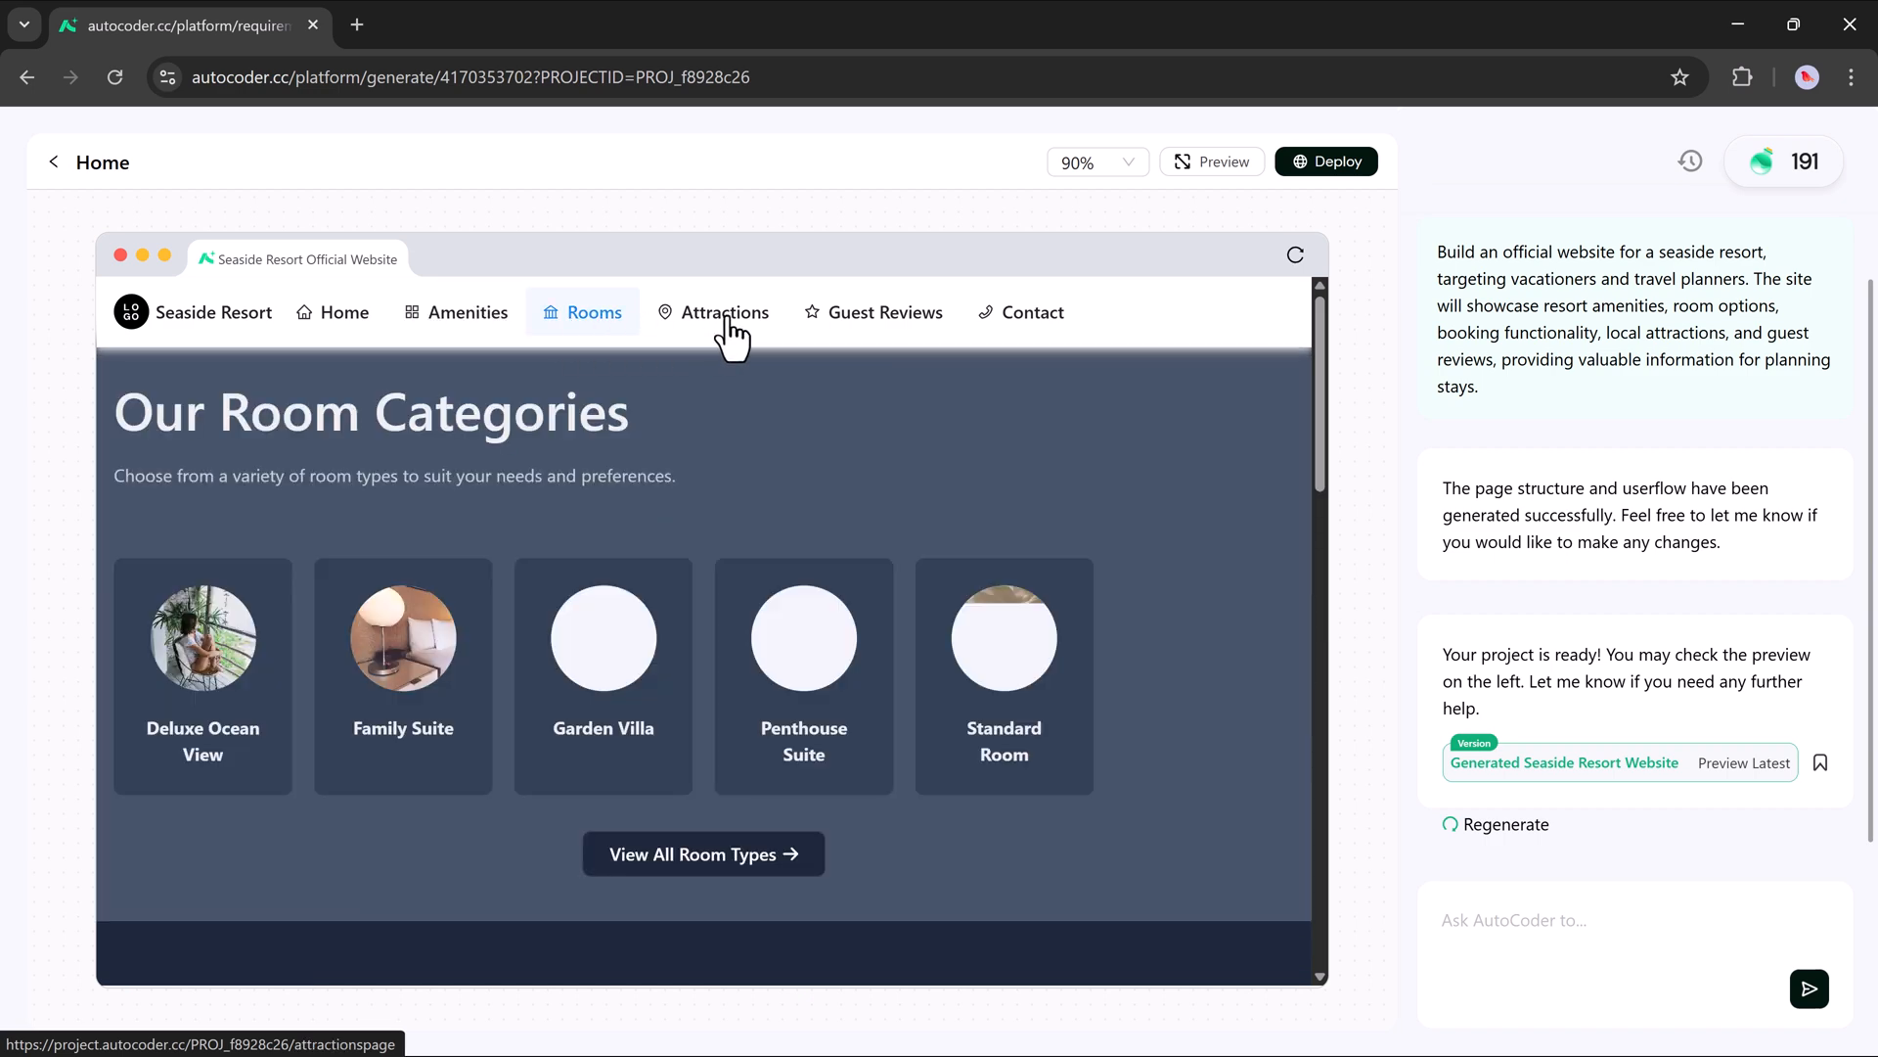
{"action": "left_click", "coordinate": [725, 314]}
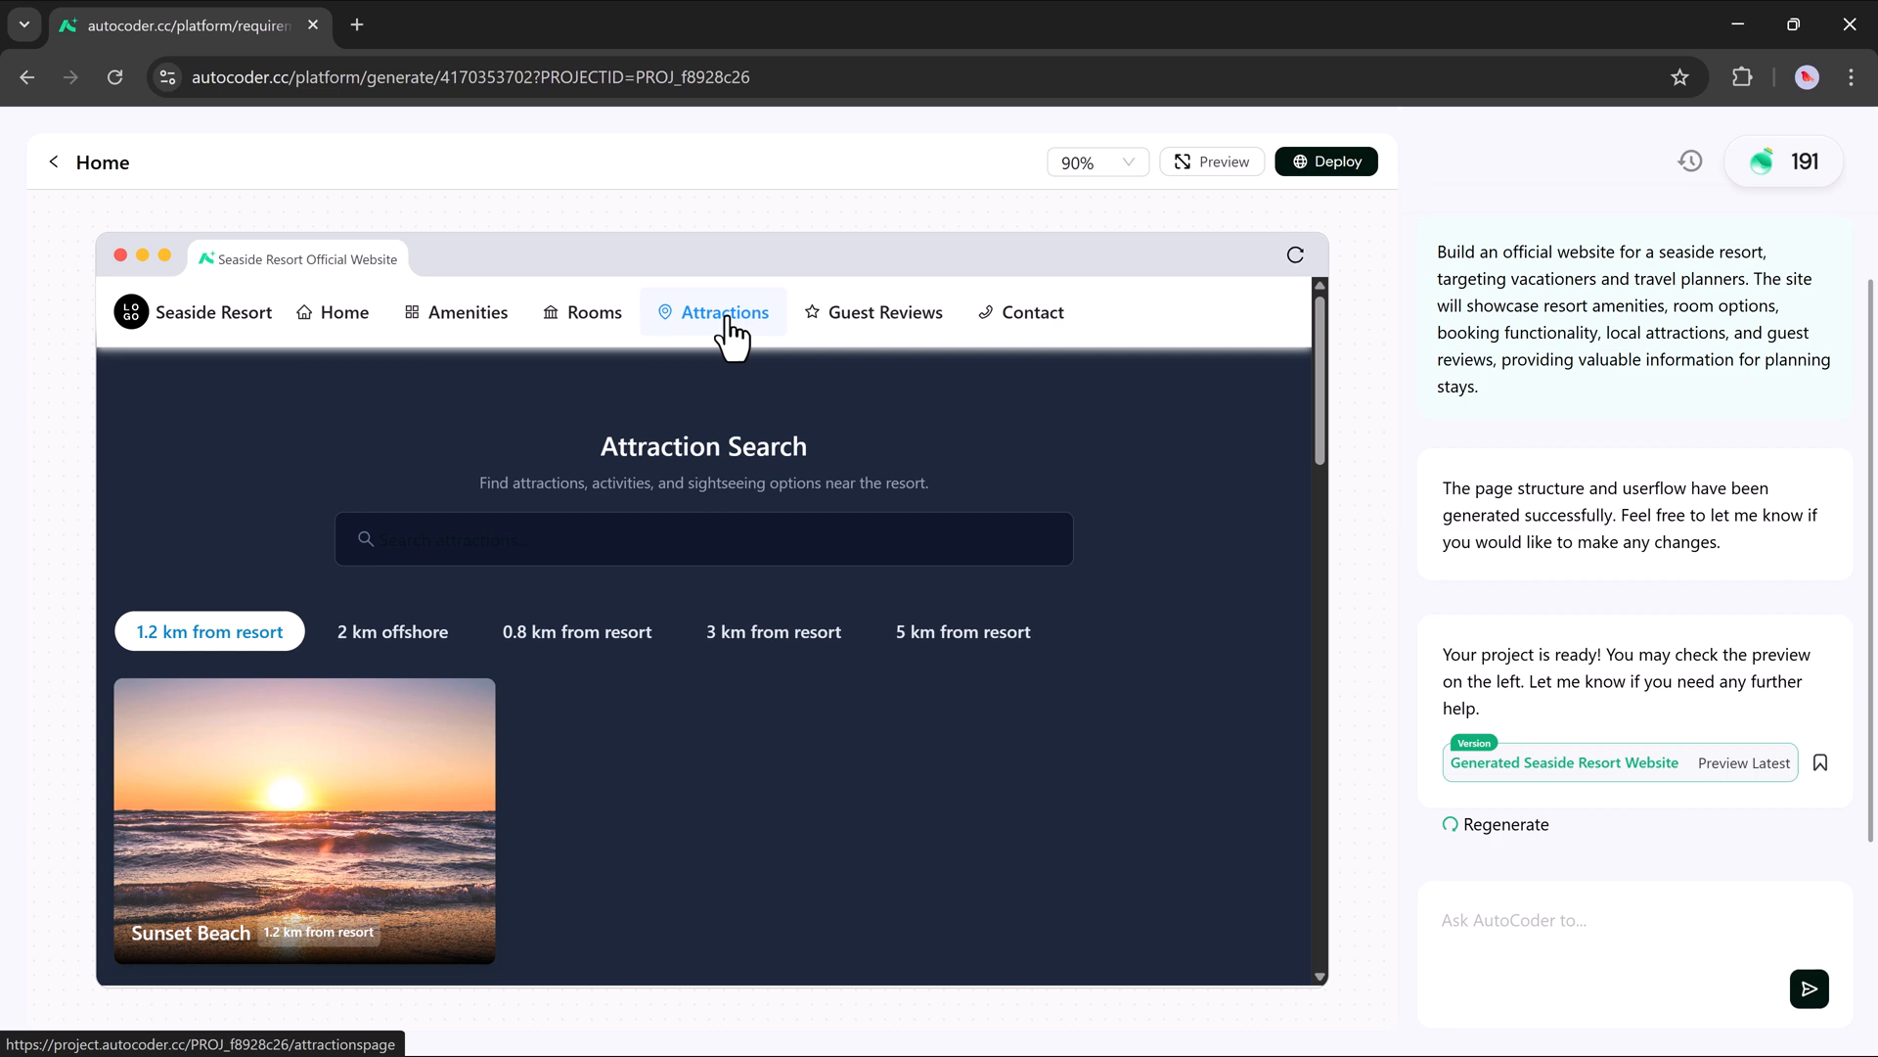
{"action": "mouse_move", "coordinate": [1058, 180]}
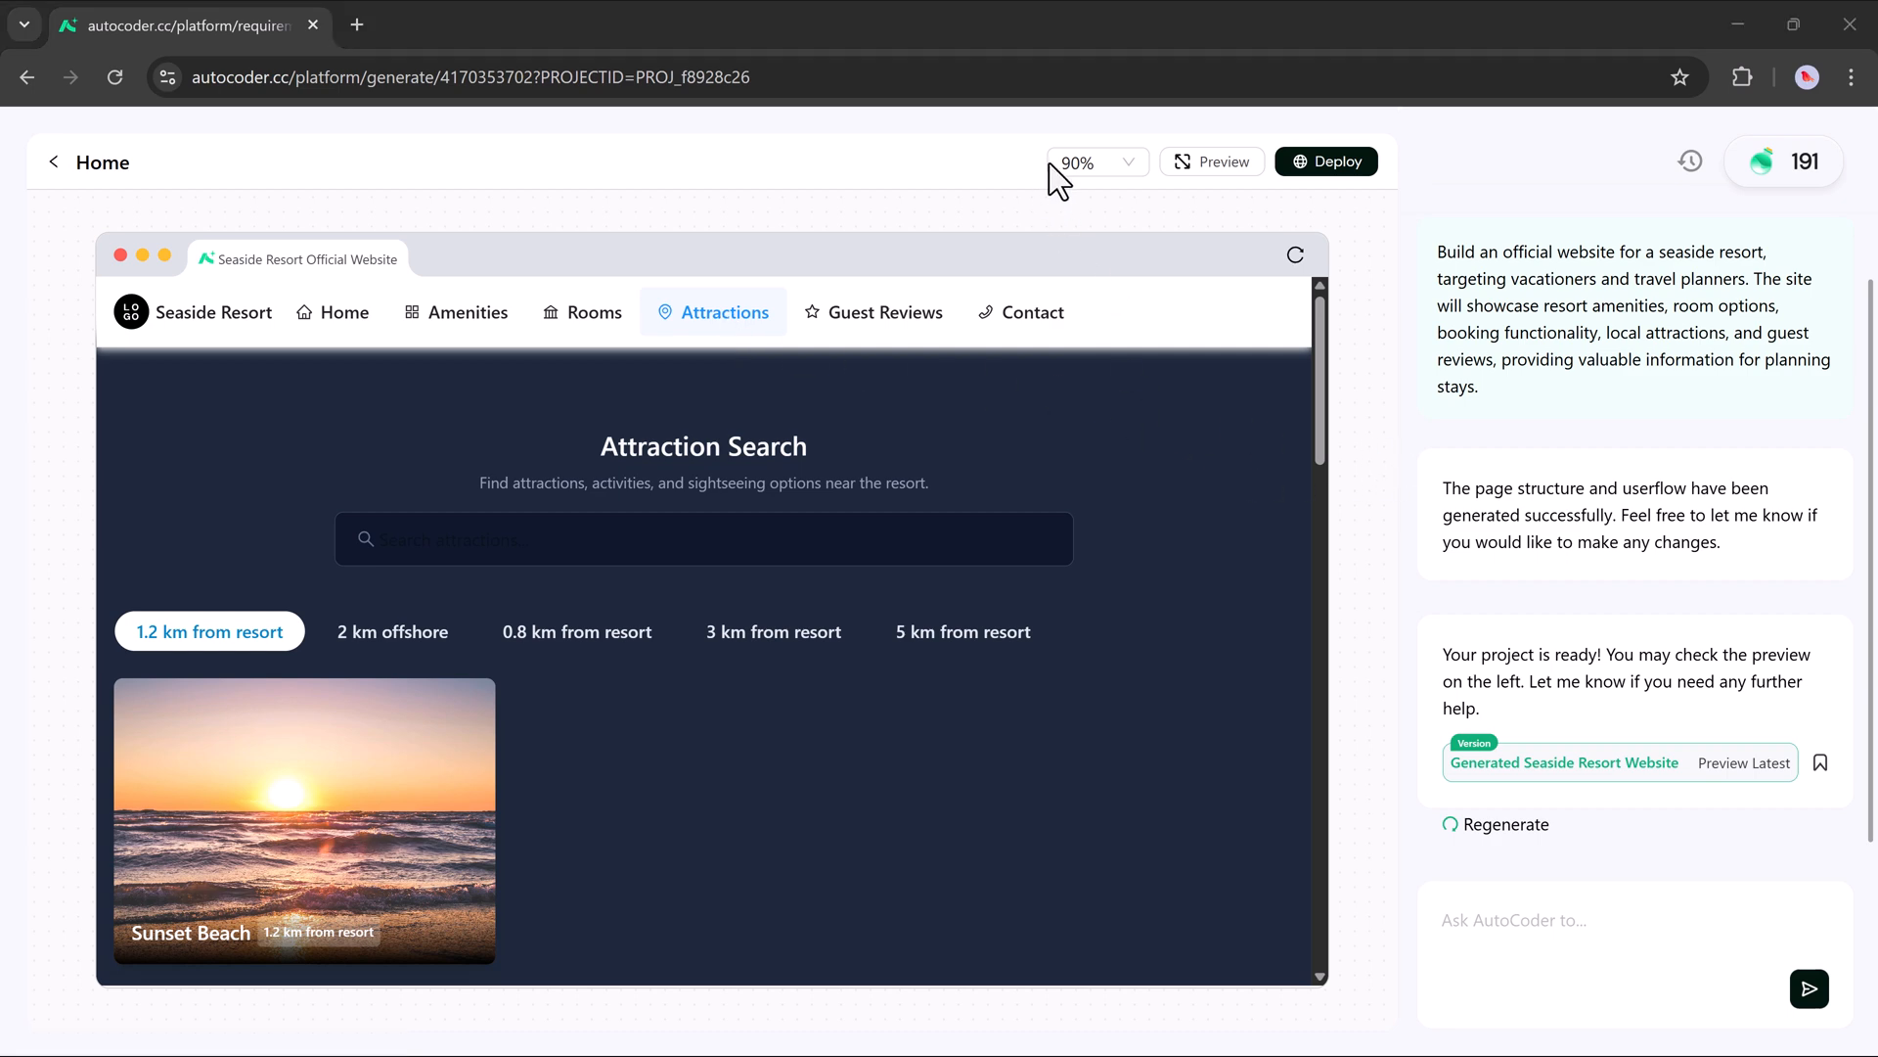
{"action": "left_click", "coordinate": [1211, 161]}
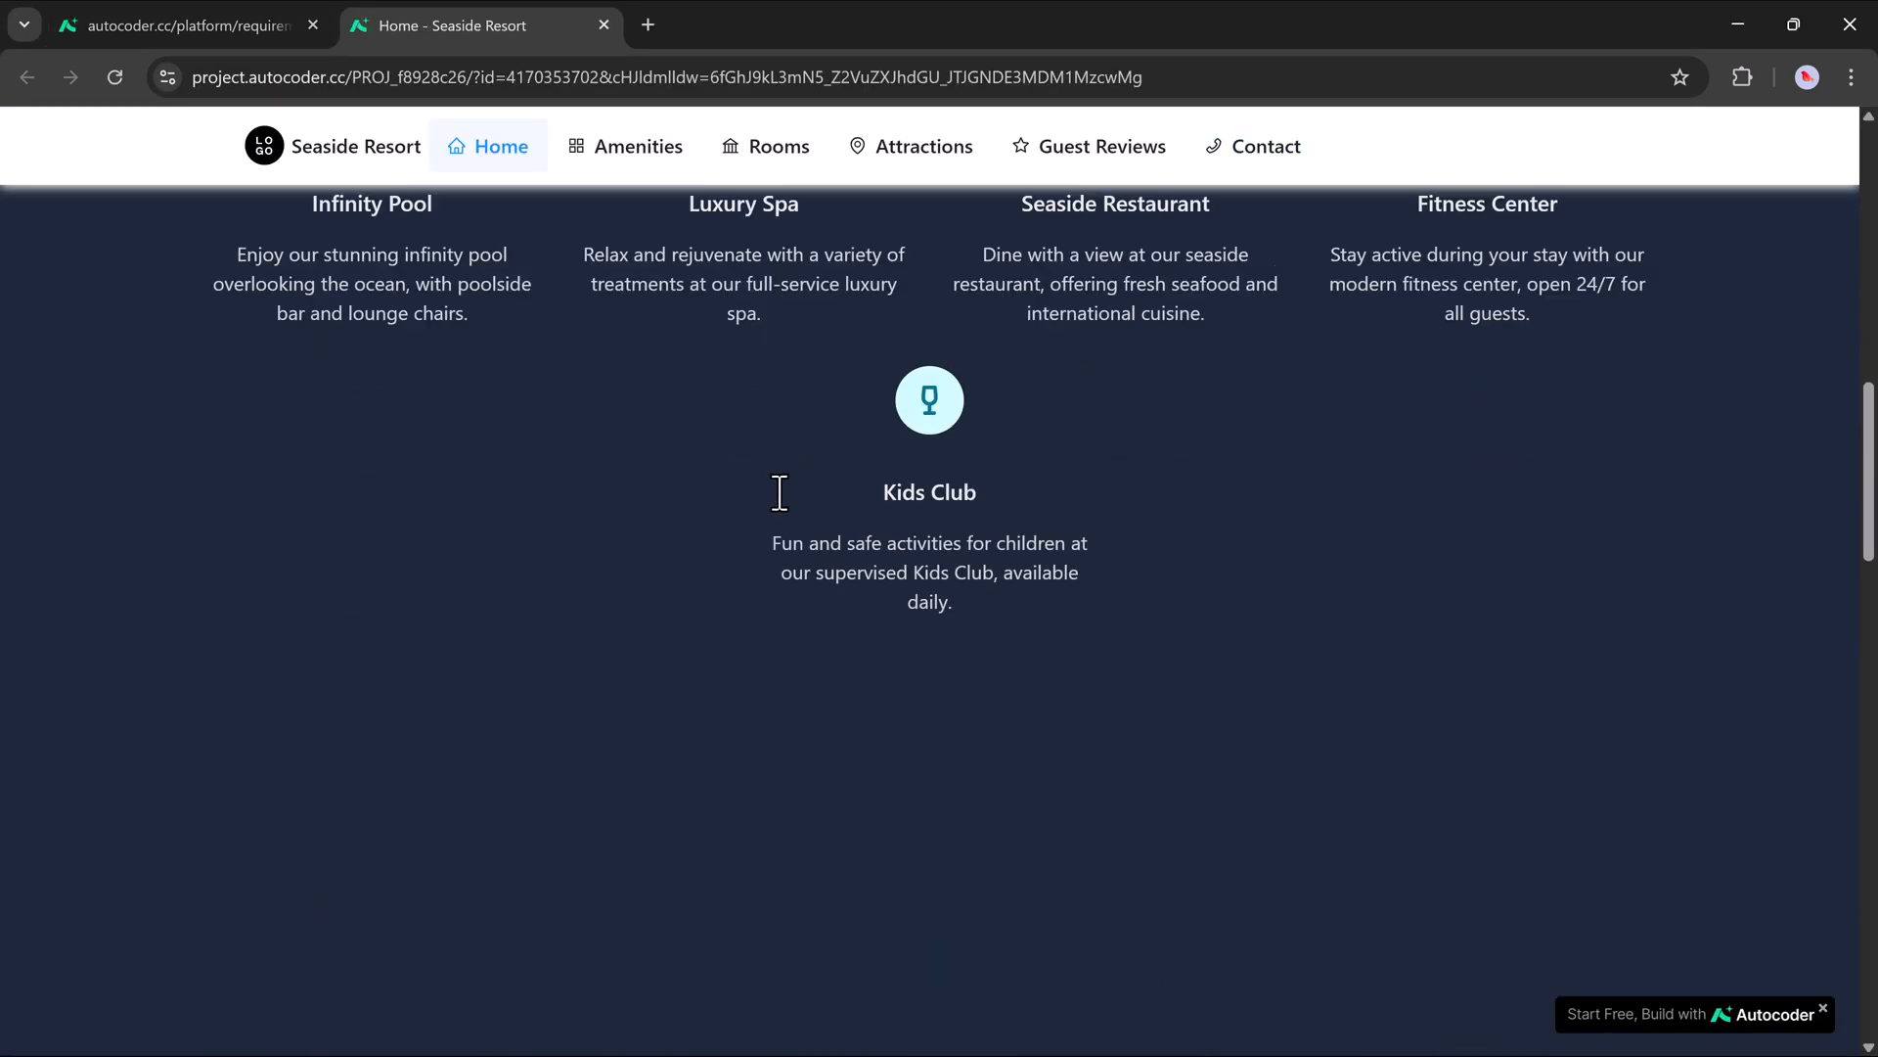
Scroll the full-page home past amenities and guest reviews, then open Rooms.
{"action": "scroll", "scroll_direction": "down", "scroll_amount": 3}
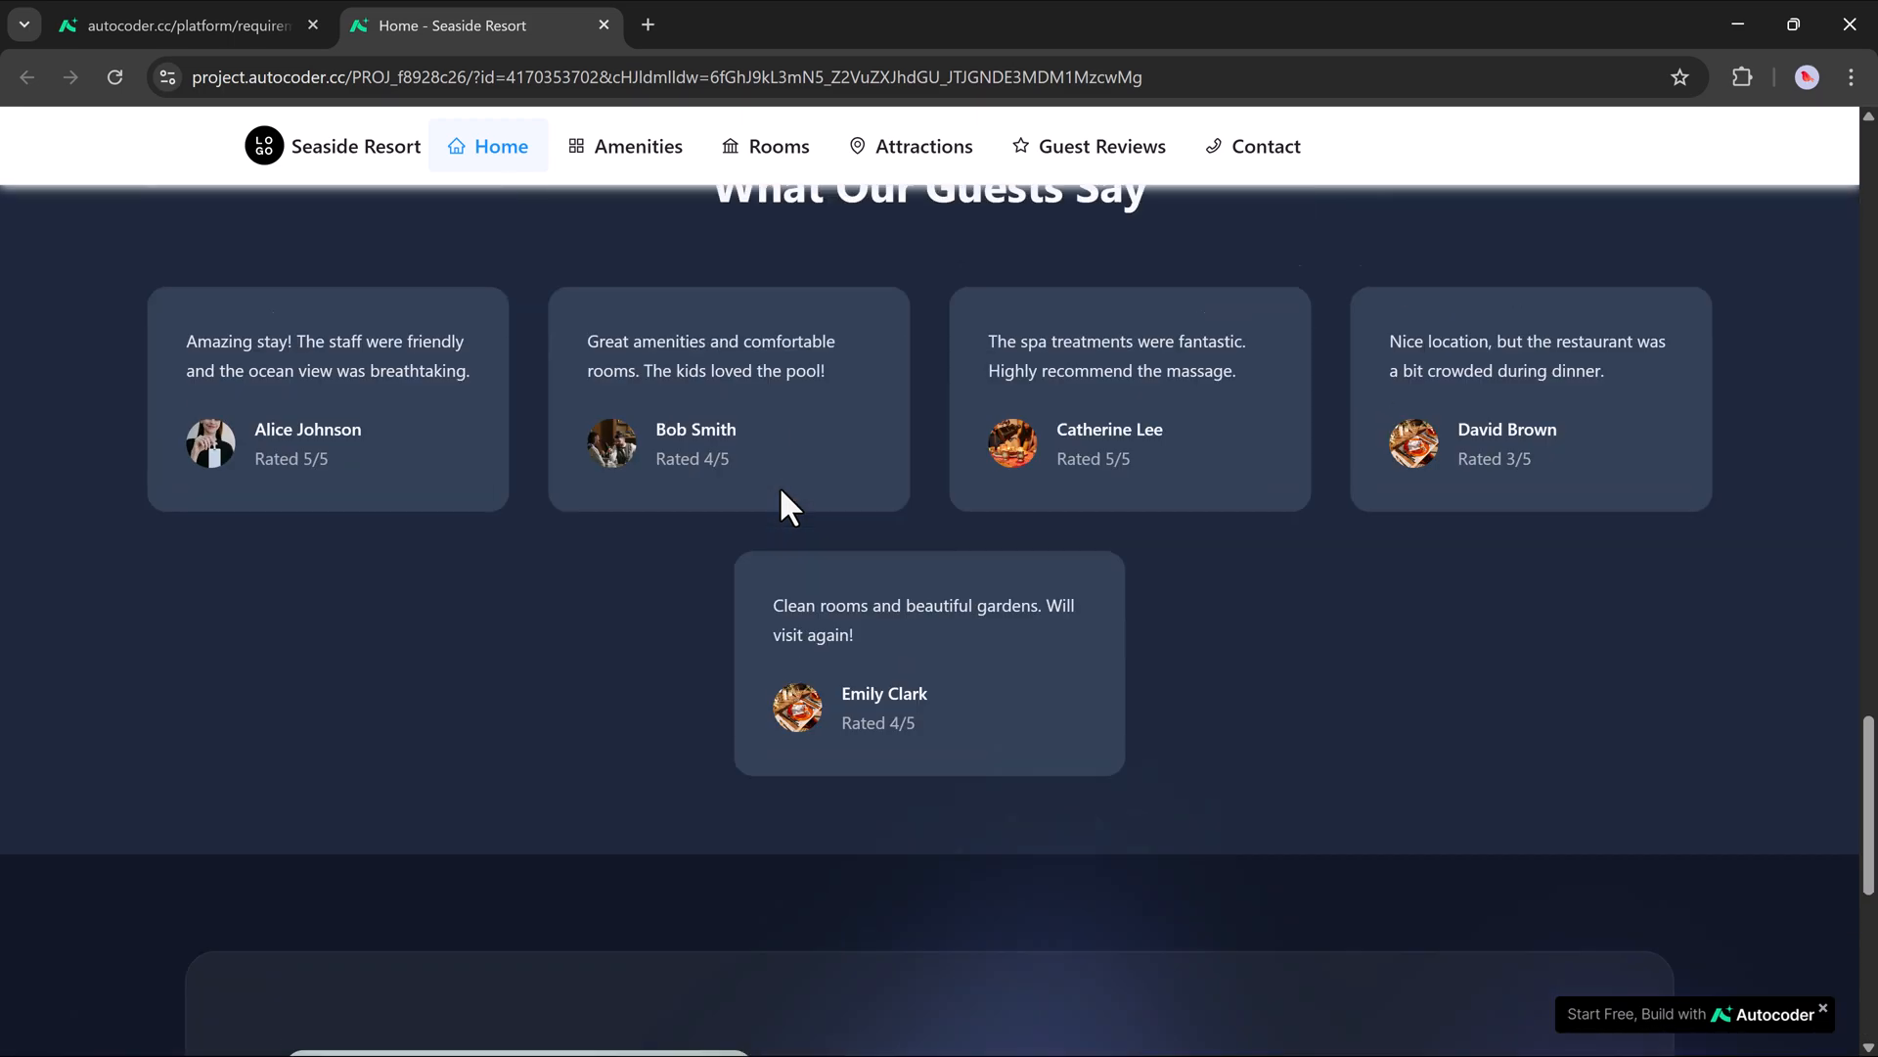
{"action": "scroll", "scroll_direction": "up", "scroll_amount": 3}
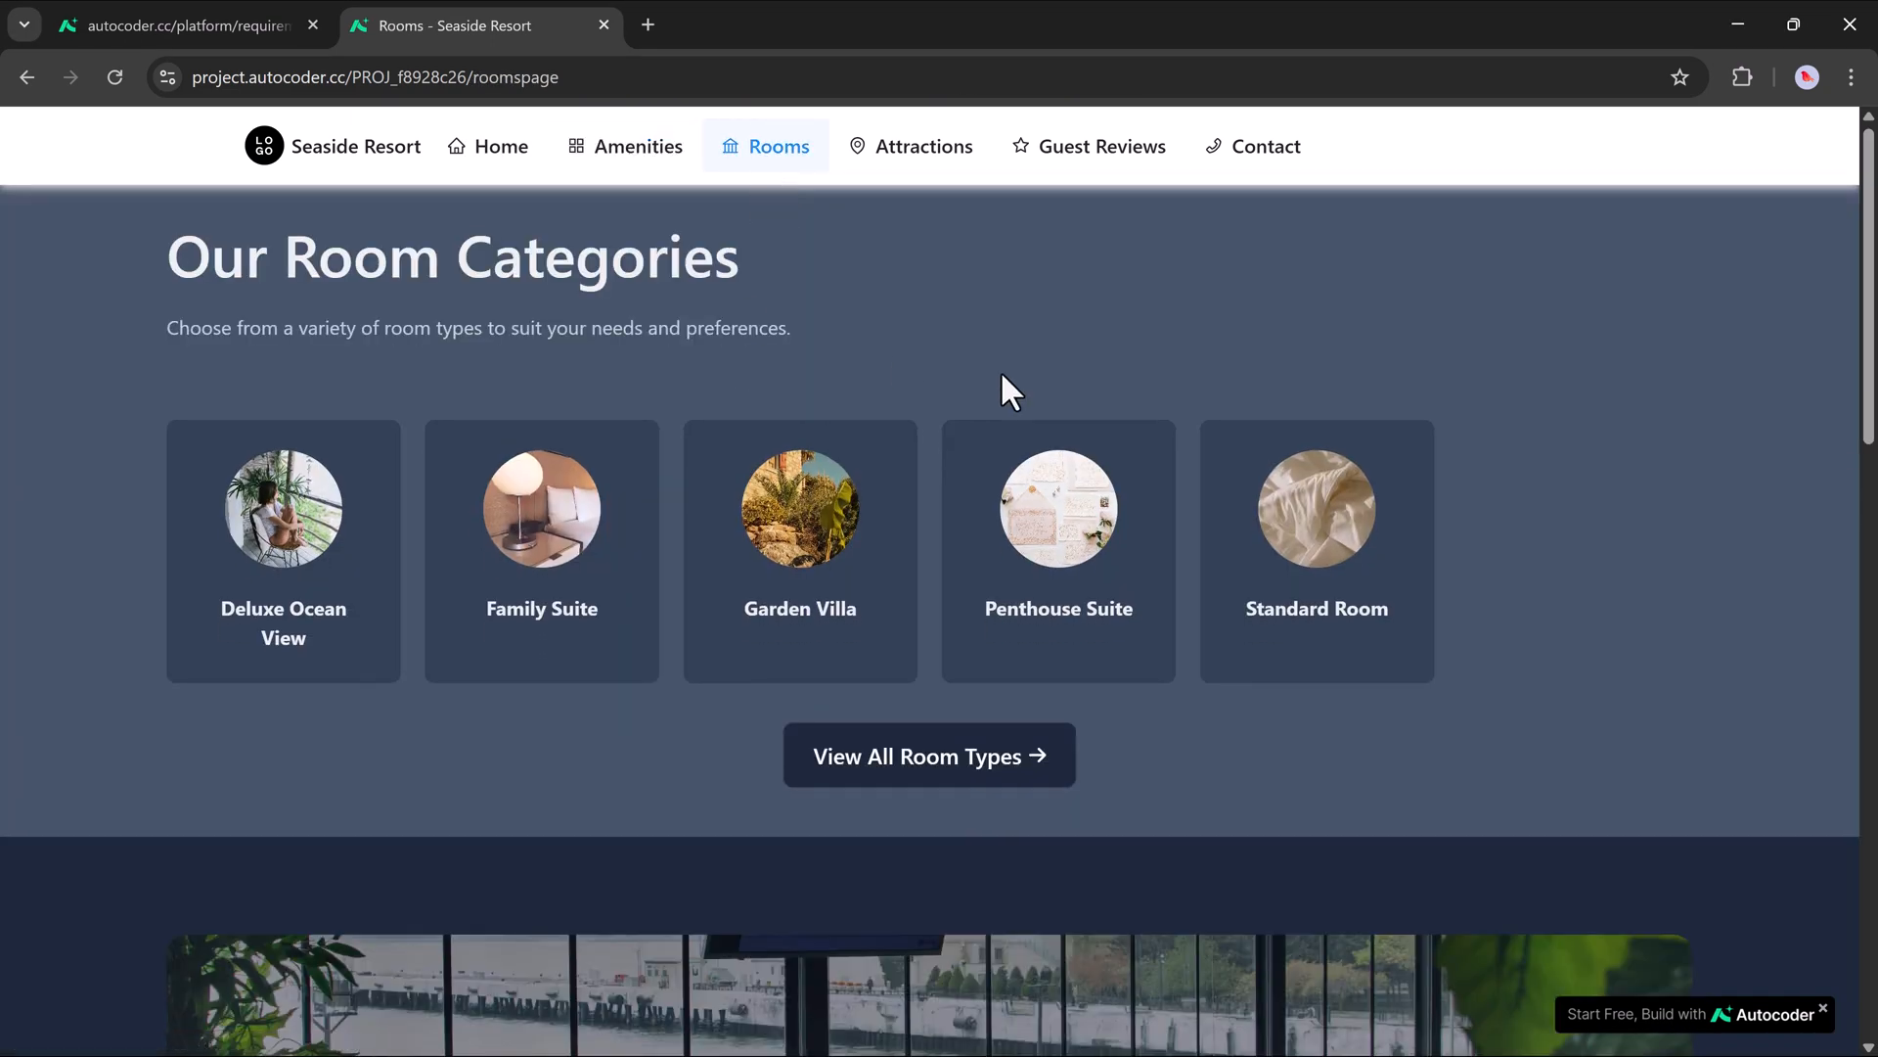
{"action": "left_click", "coordinate": [922, 145]}
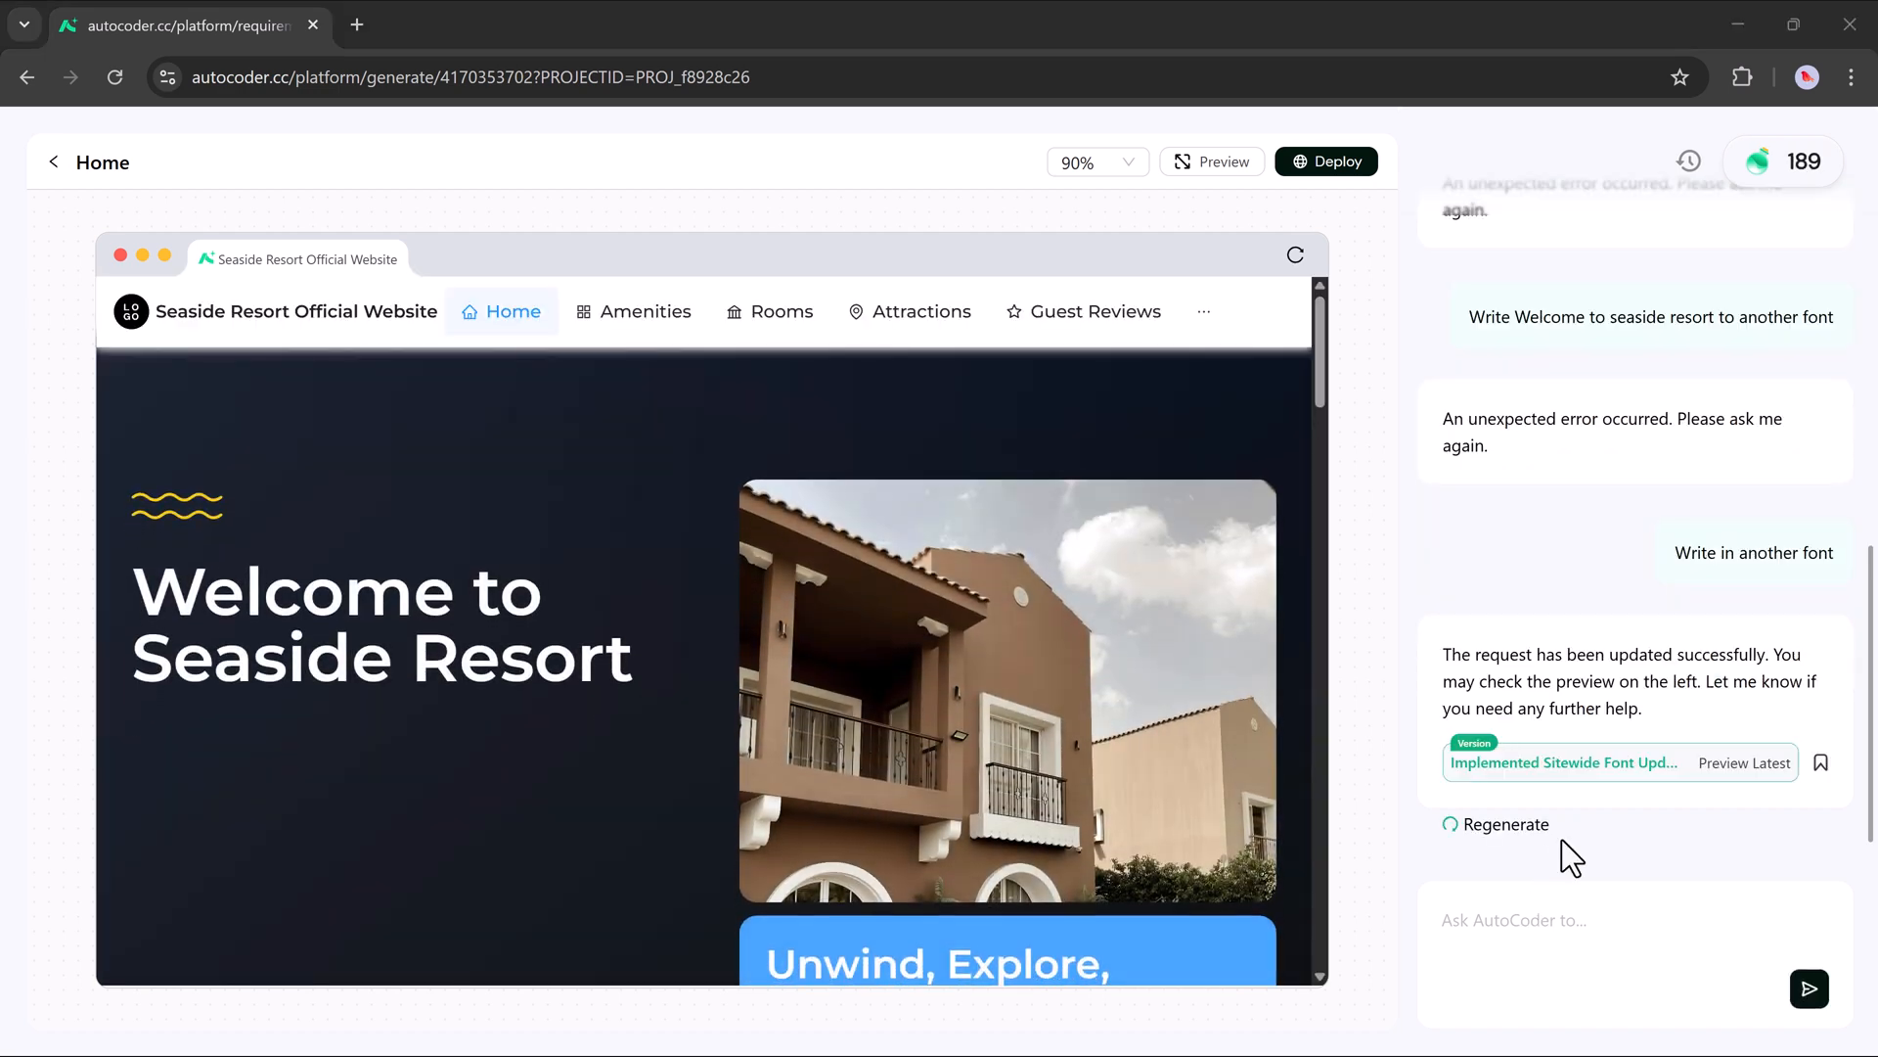
{"action": "mouse_move", "coordinate": [1495, 851]}
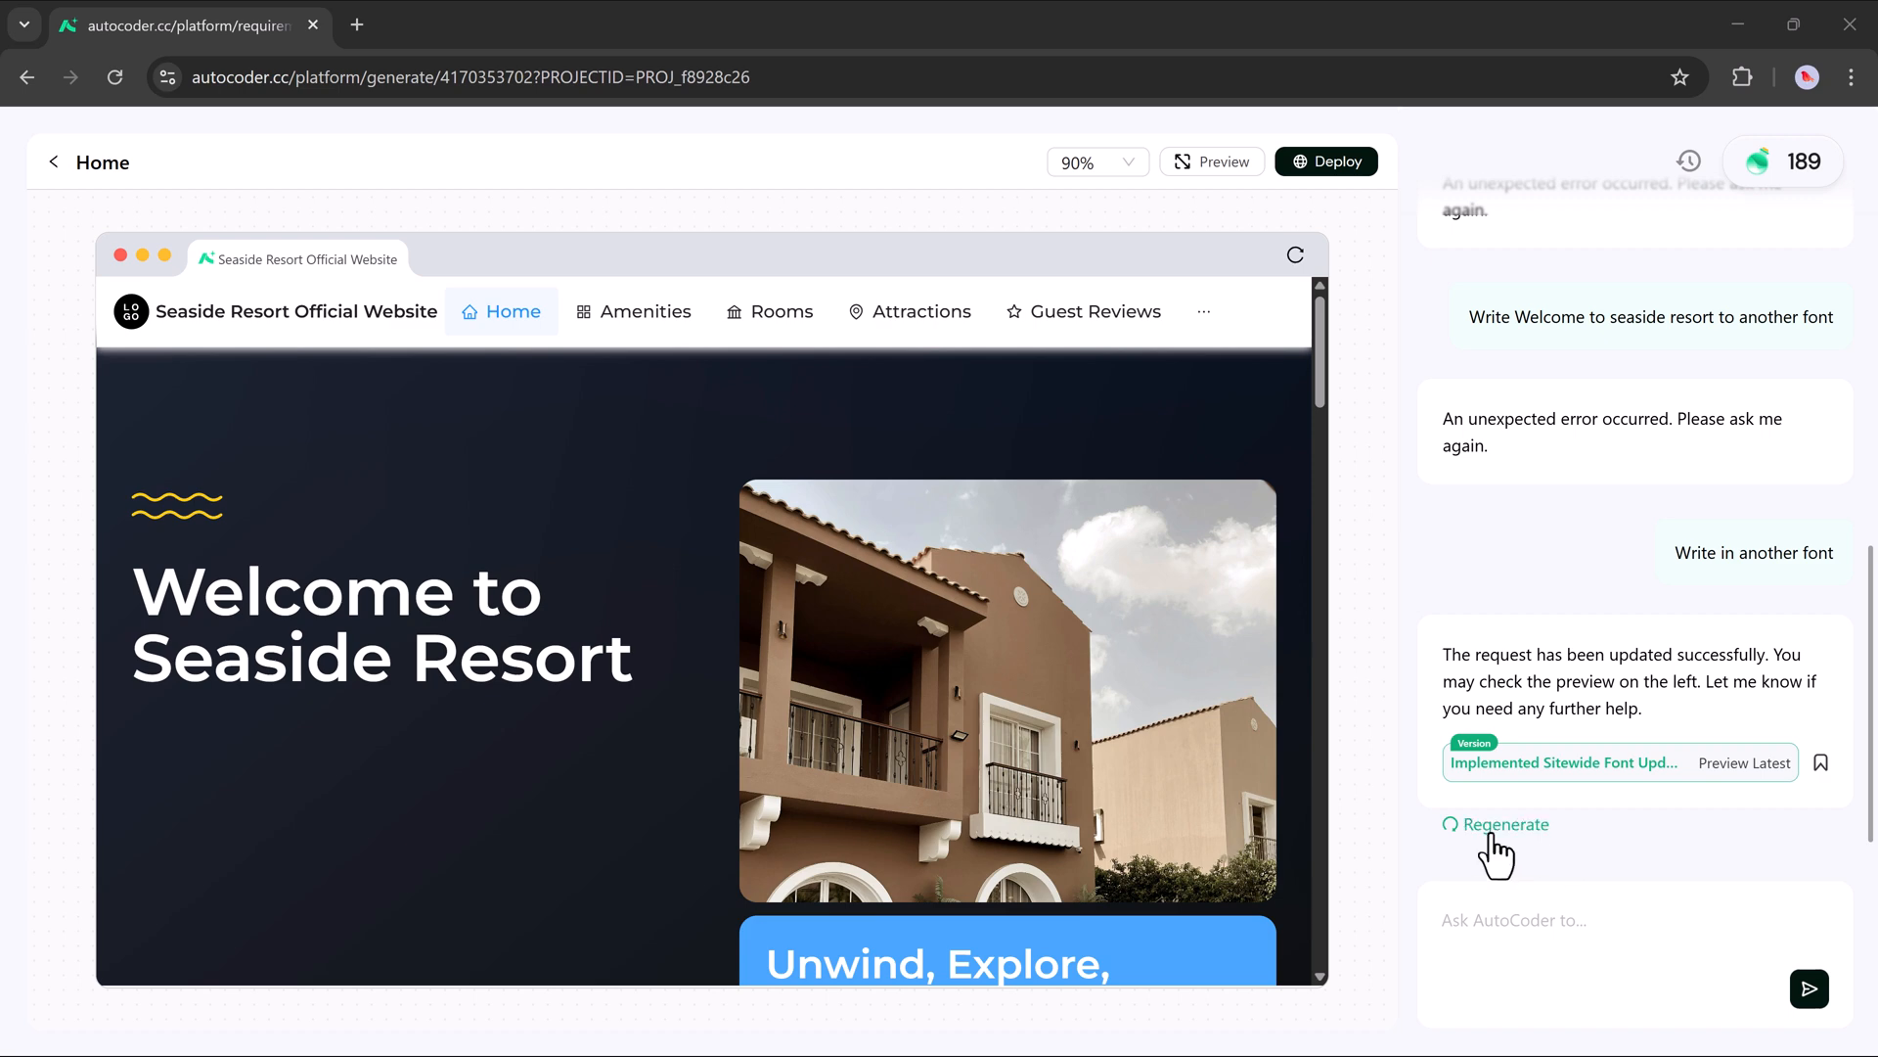
Scroll through the font-updated home page hero and amenities sections.
{"action": "scroll", "scroll_direction": "down", "scroll_amount": 3}
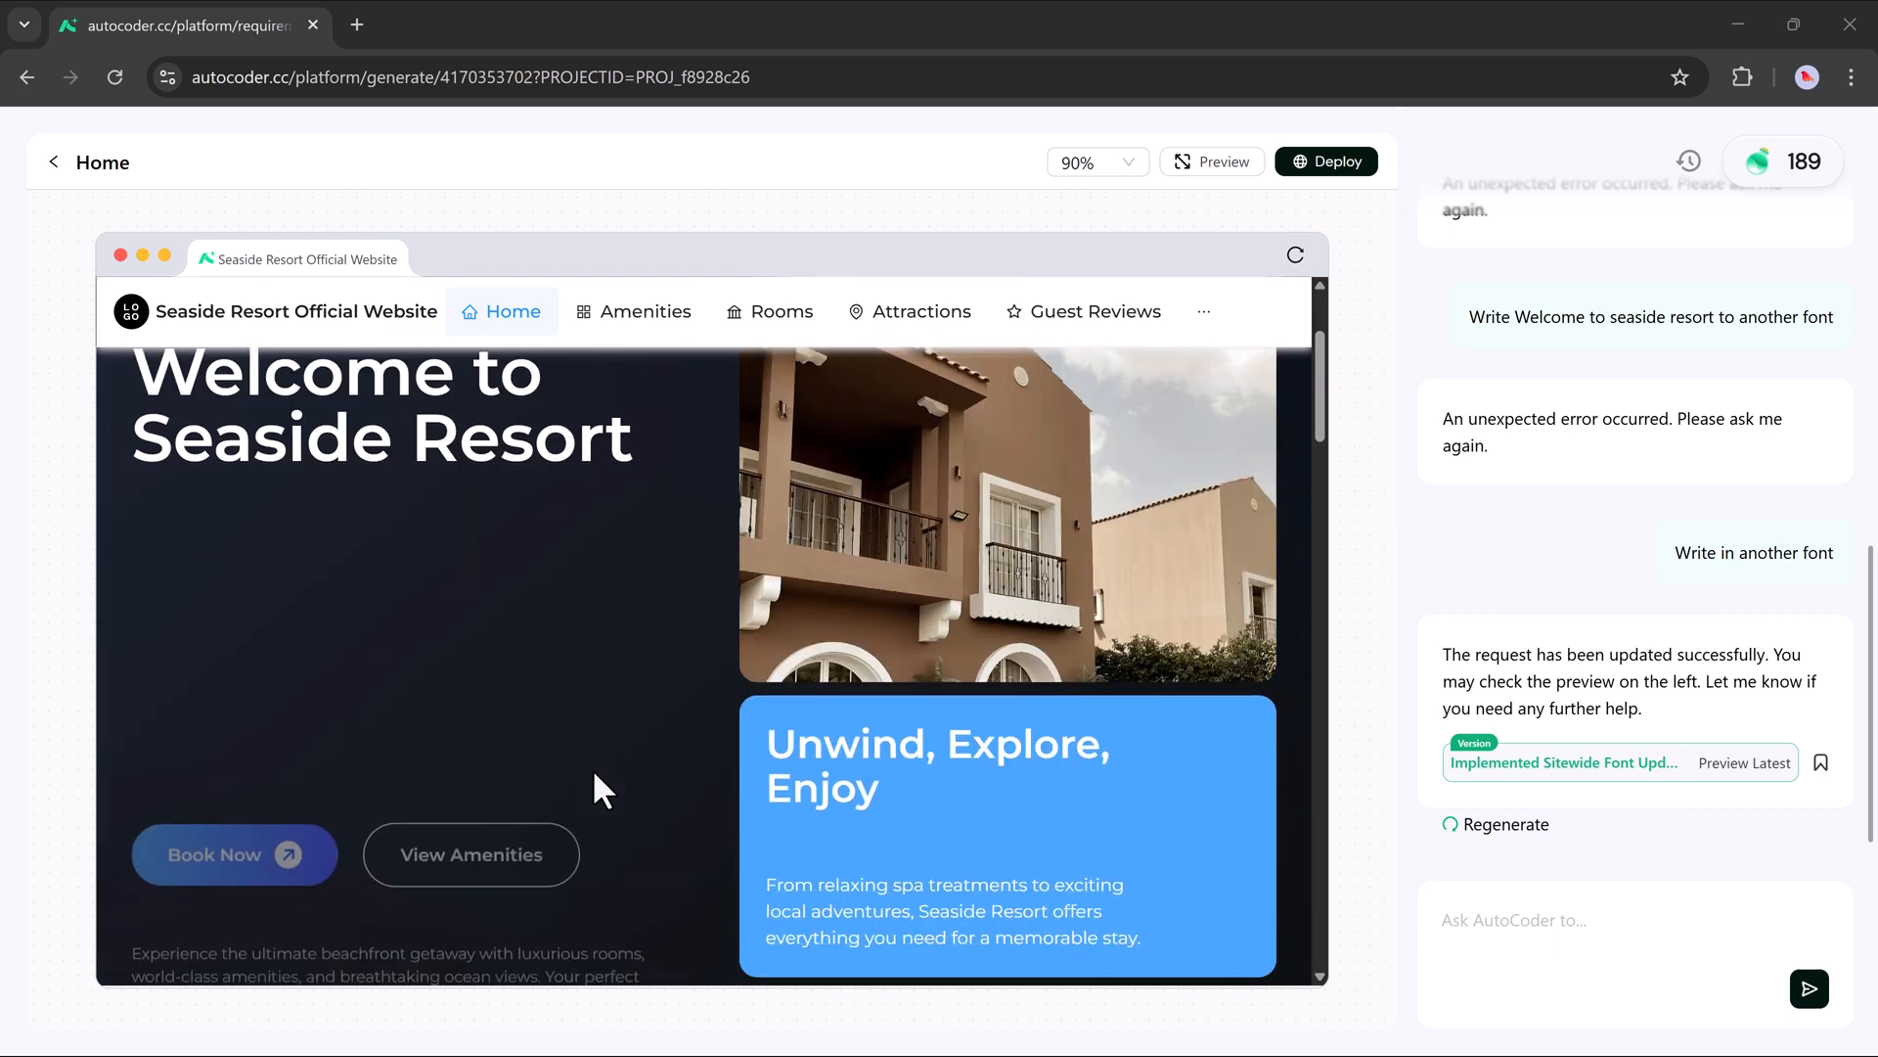
{"action": "scroll", "scroll_direction": "down", "scroll_amount": 3}
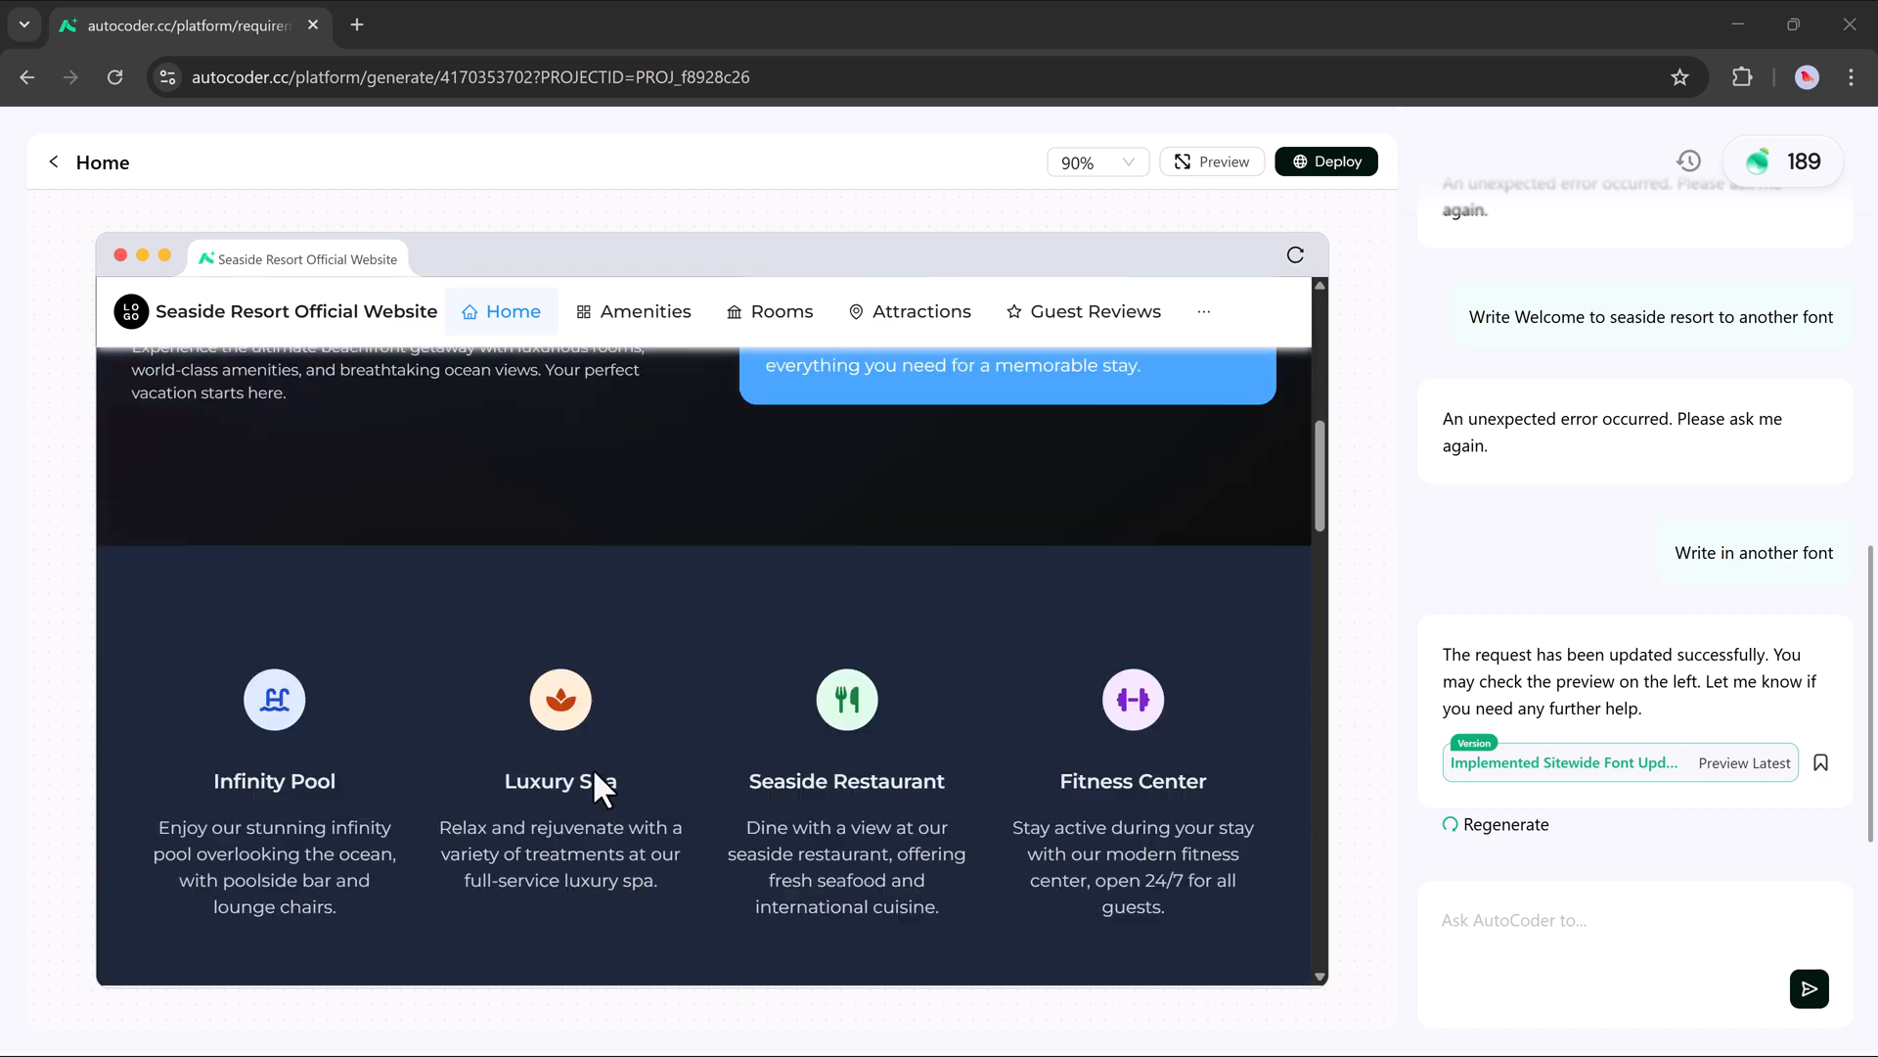
{"action": "scroll", "scroll_direction": "down", "scroll_amount": 3}
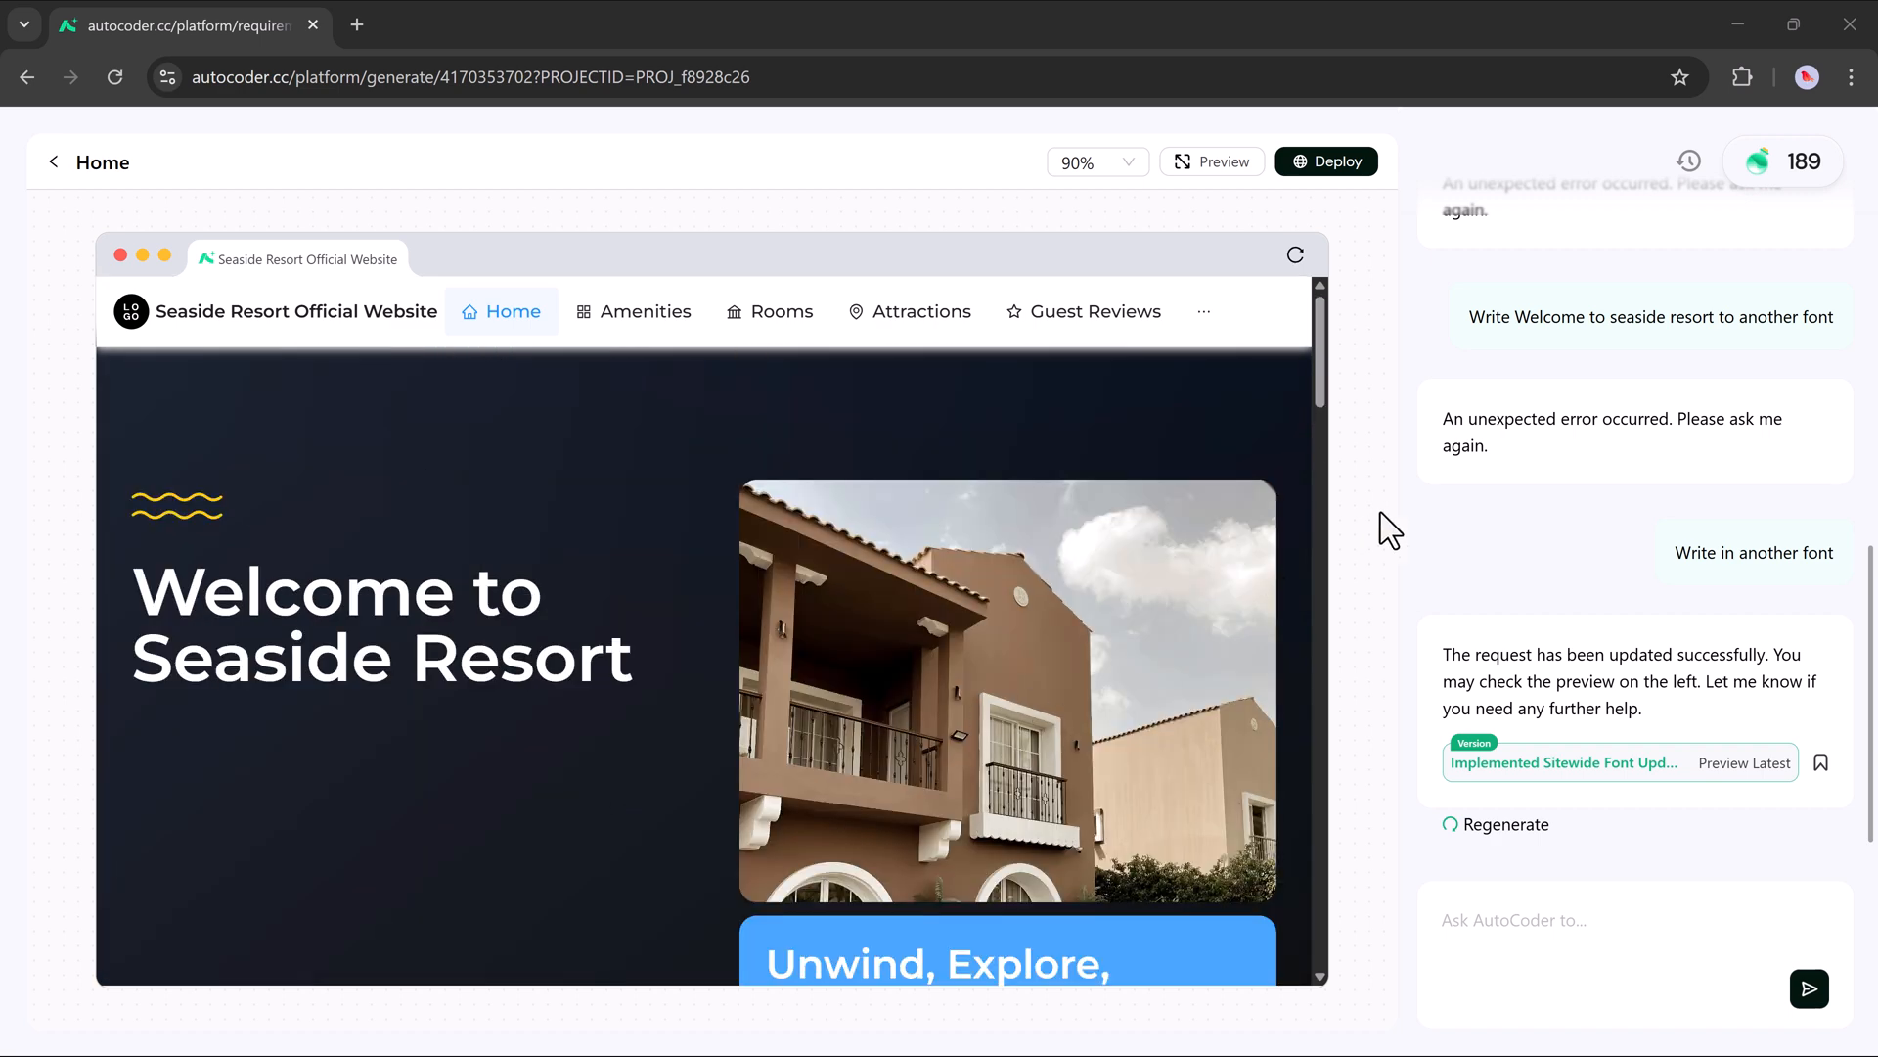
{"action": "mouse_move", "coordinate": [743, 201]}
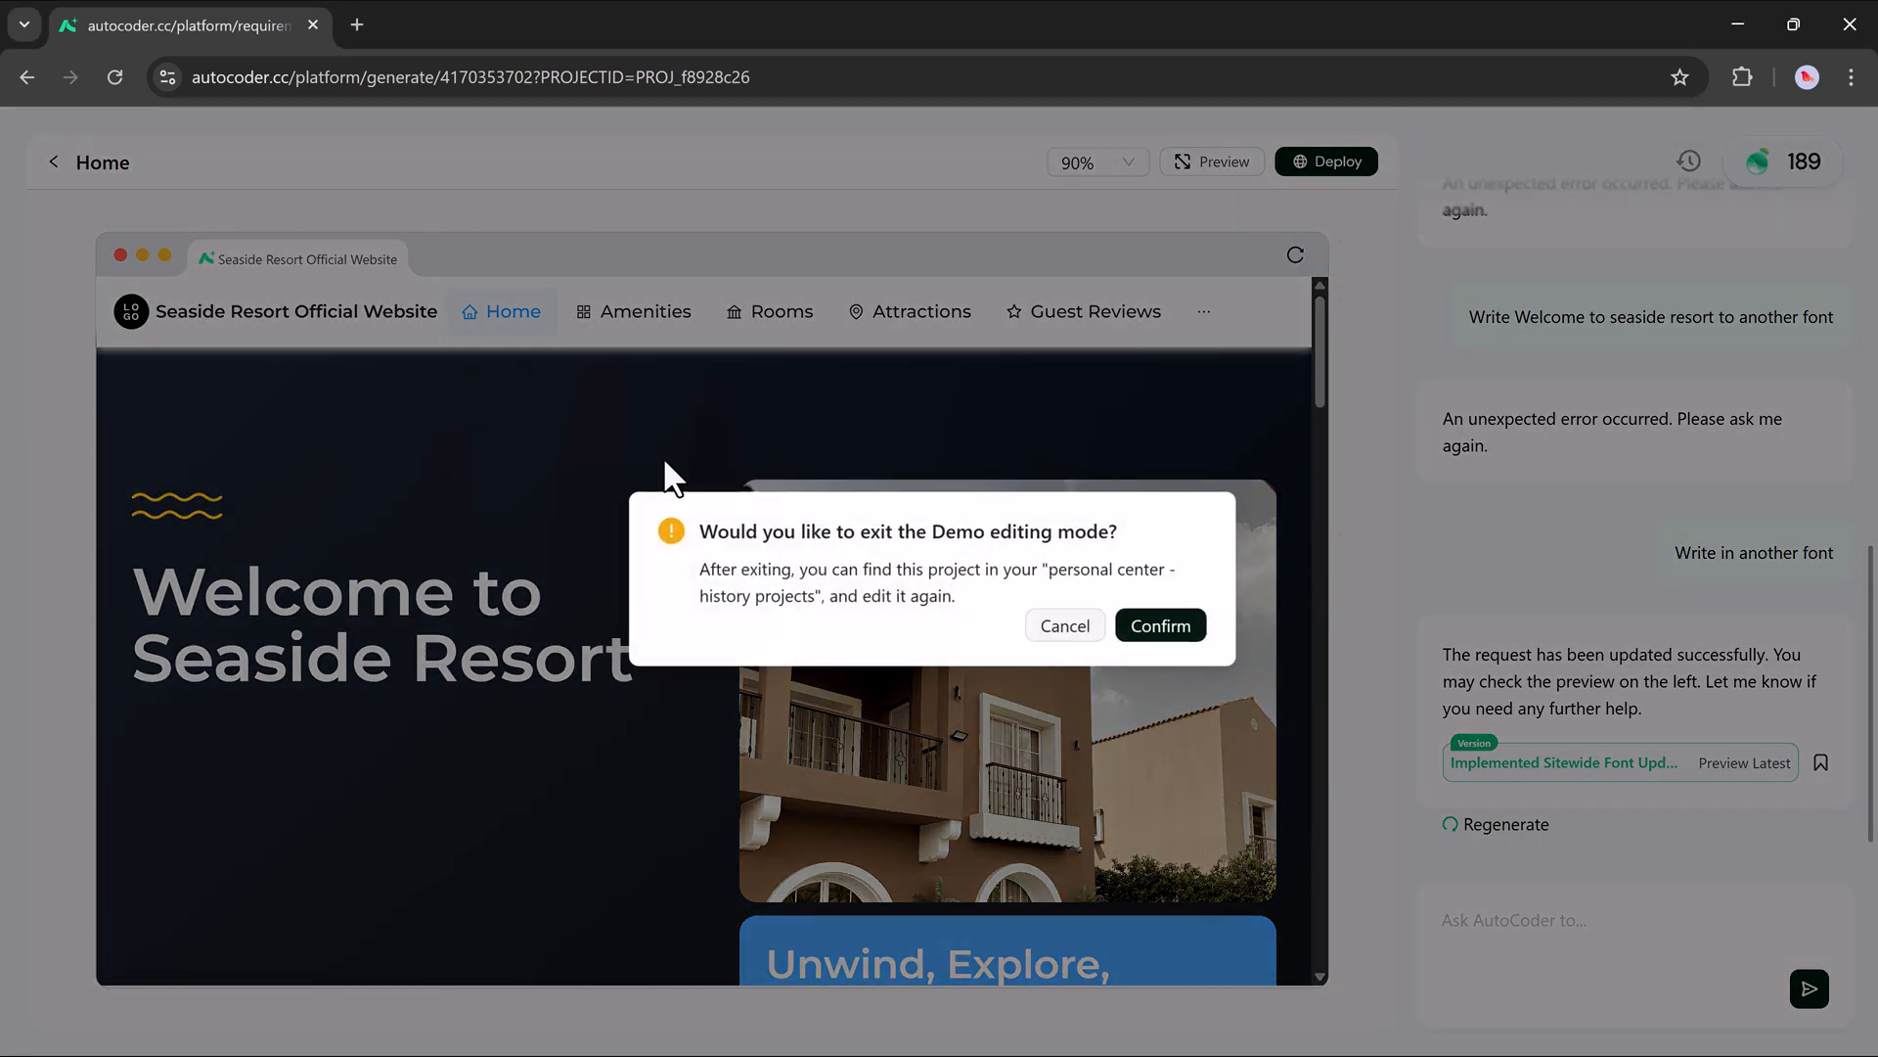
Confirm exiting demo editing mode to return to the AutoCoder start page.
{"action": "left_click", "coordinate": [1157, 624]}
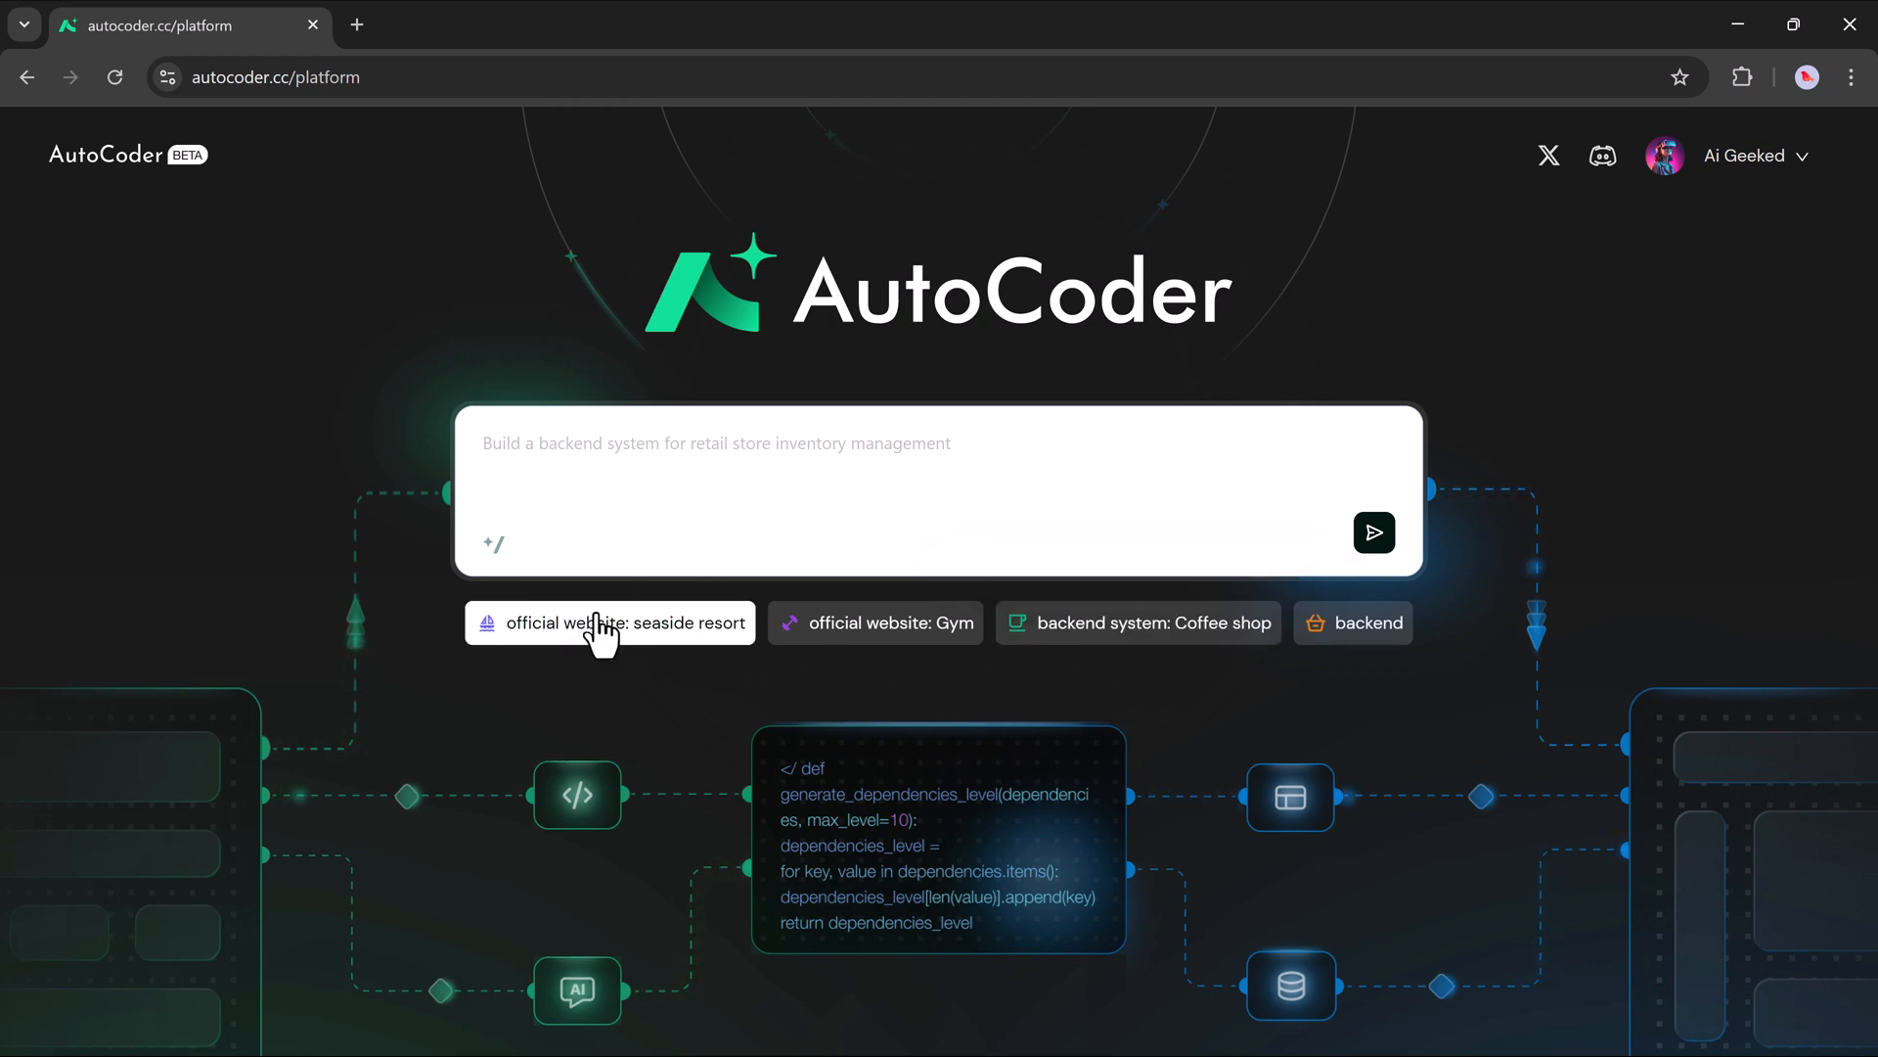
{"action": "mouse_move", "coordinate": [1046, 735]}
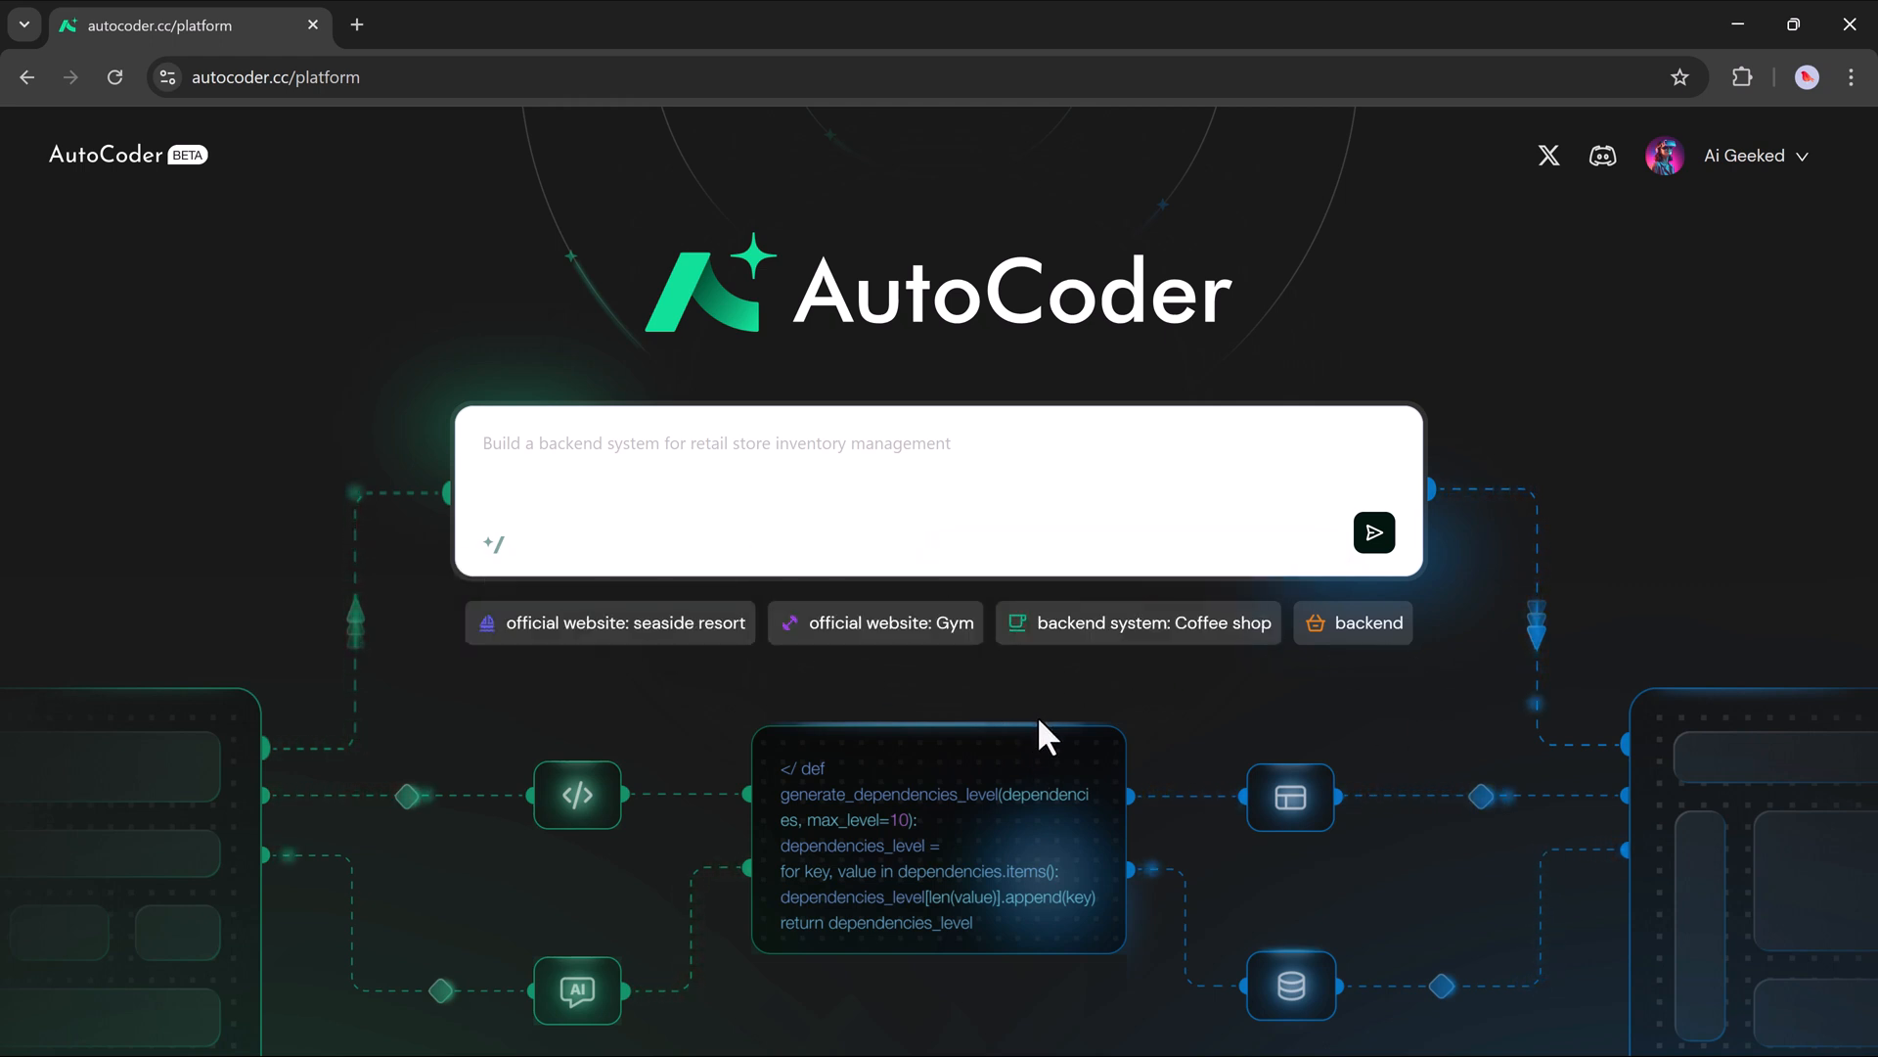